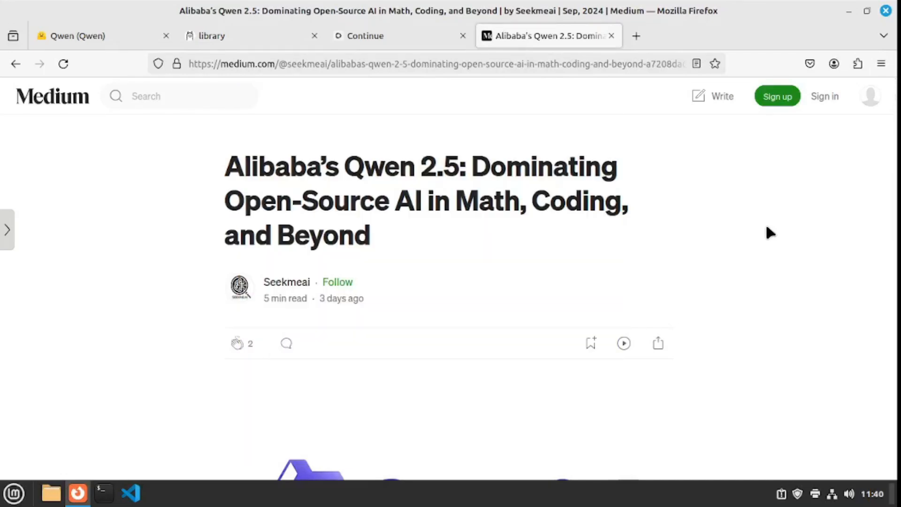
Scroll through the Qwen collections on Hugging Face.
{"action": "scroll", "scroll_direction": "down", "scroll_amount": 3}
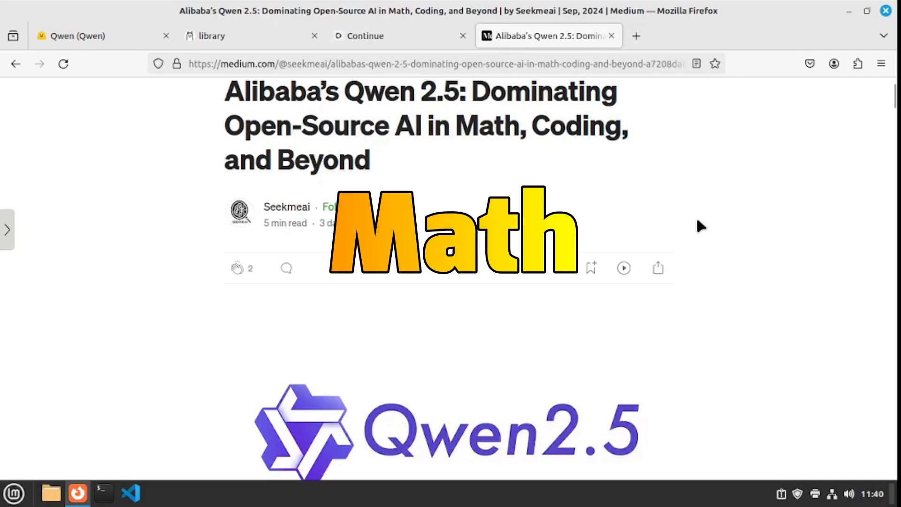
{"action": "left_click", "coordinate": [75, 35]}
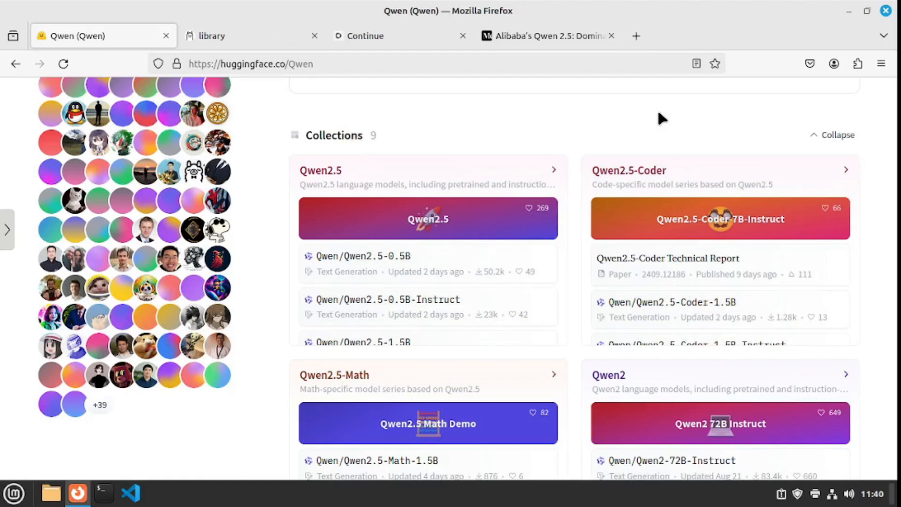
{"action": "mouse_move", "coordinate": [656, 201]}
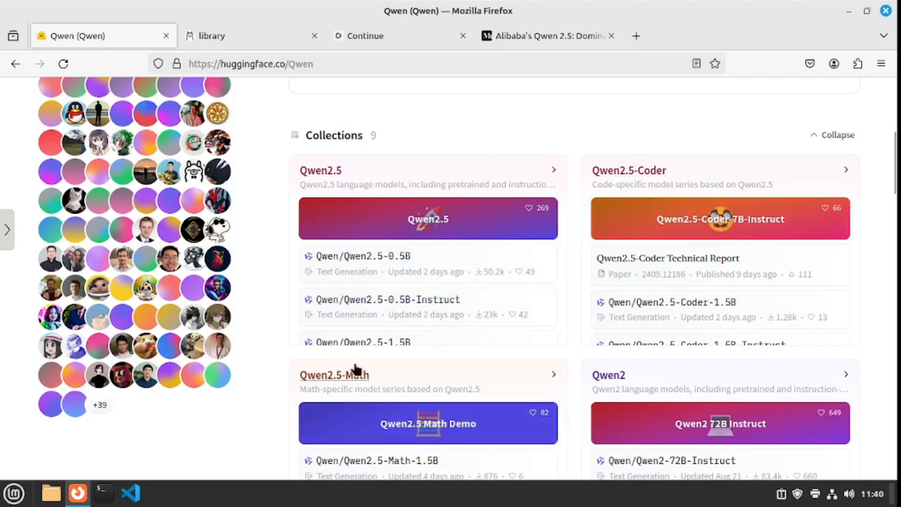
{"action": "scroll", "scroll_direction": "down", "scroll_amount": 3}
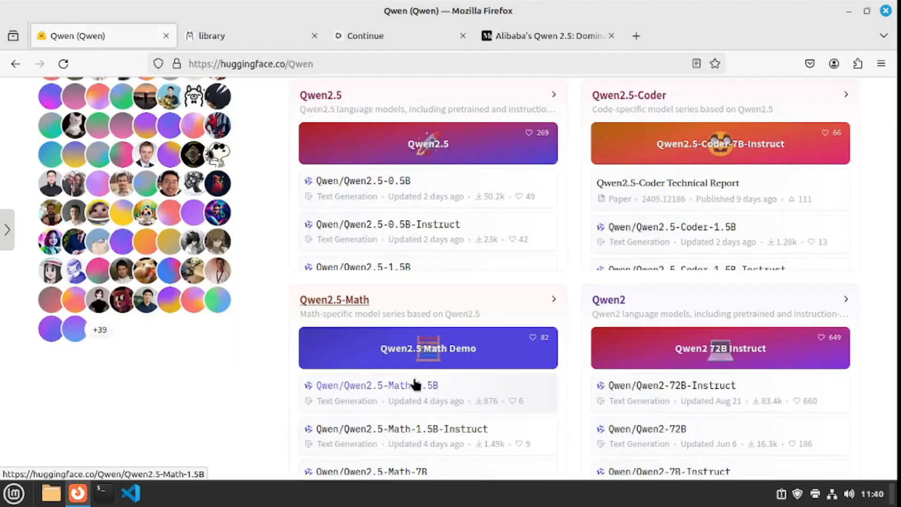
{"action": "mouse_move", "coordinate": [552, 252]}
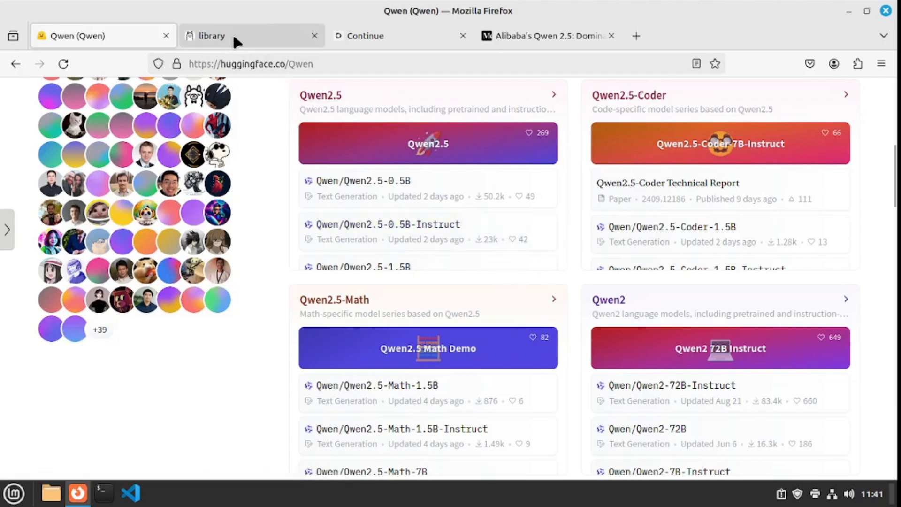
Check the Ollama model library and Continue site, then return to the Qwen 2.5 article.
{"action": "left_click", "coordinate": [251, 36]}
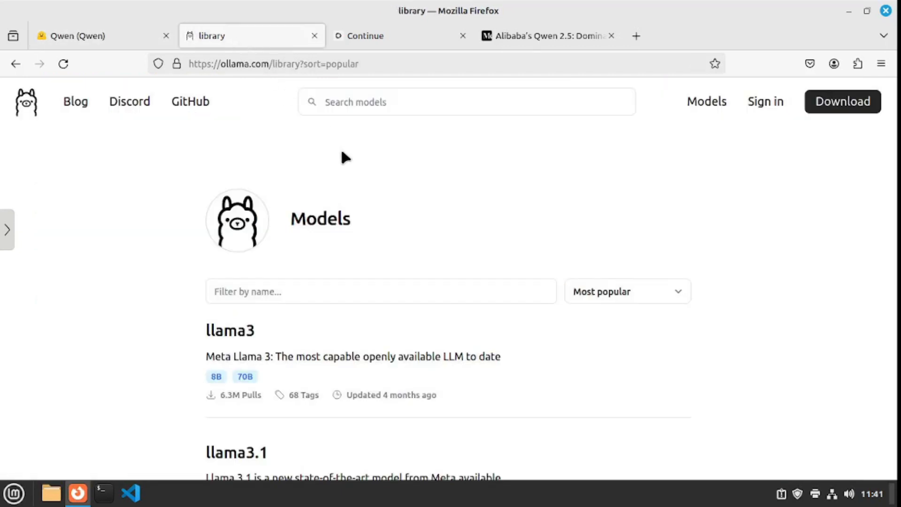
{"action": "mouse_move", "coordinate": [399, 265]}
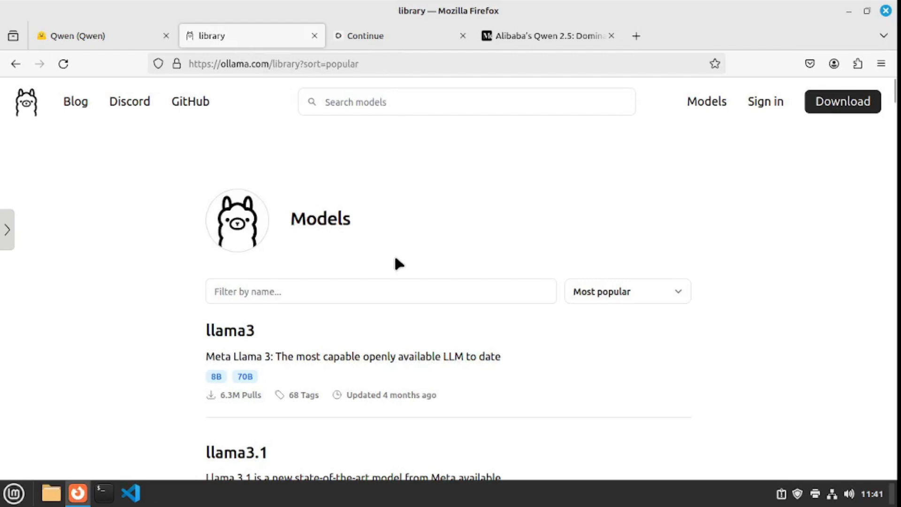
{"action": "mouse_move", "coordinate": [354, 201]}
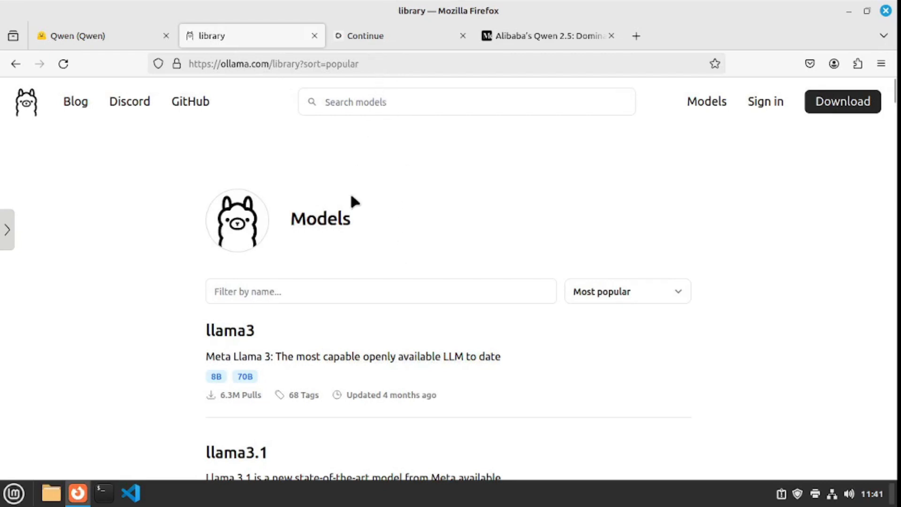
{"action": "left_click", "coordinate": [365, 36]}
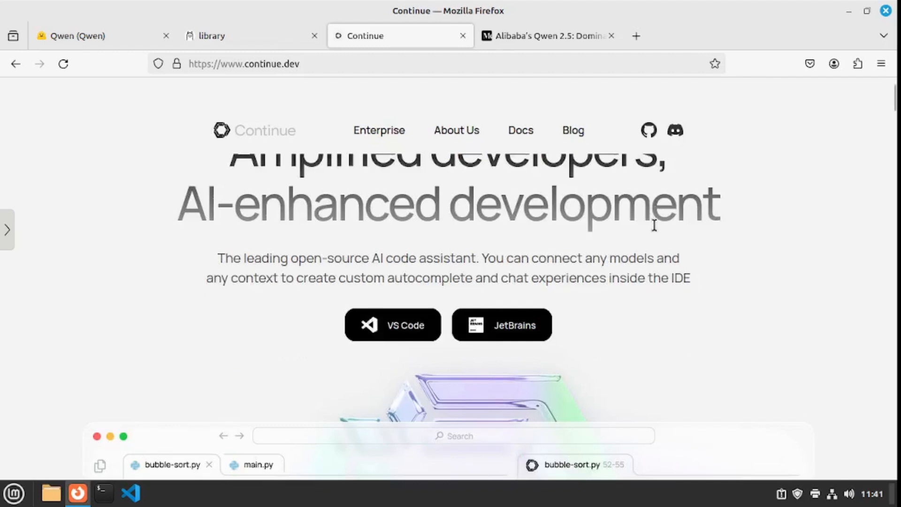
{"action": "left_click", "coordinate": [546, 36]}
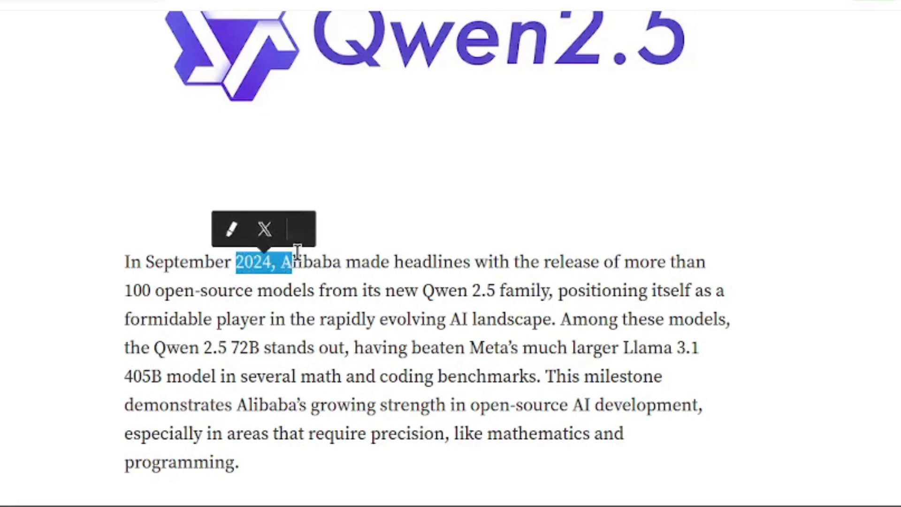
{"action": "left_click_drag", "start_coordinate": [292, 262], "coordinate": [509, 262]}
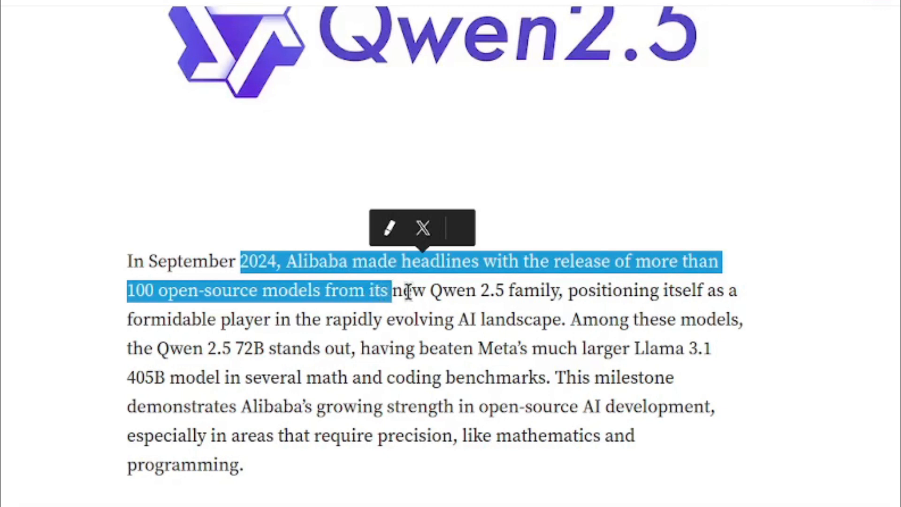
{"action": "left_click_drag", "start_coordinate": [406, 290], "coordinate": [549, 290]}
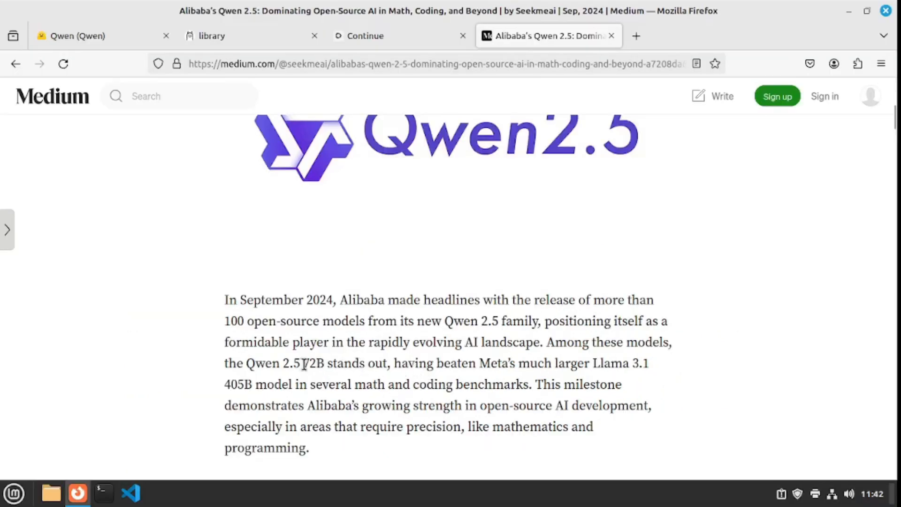
{"action": "double_click", "coordinate": [314, 362]}
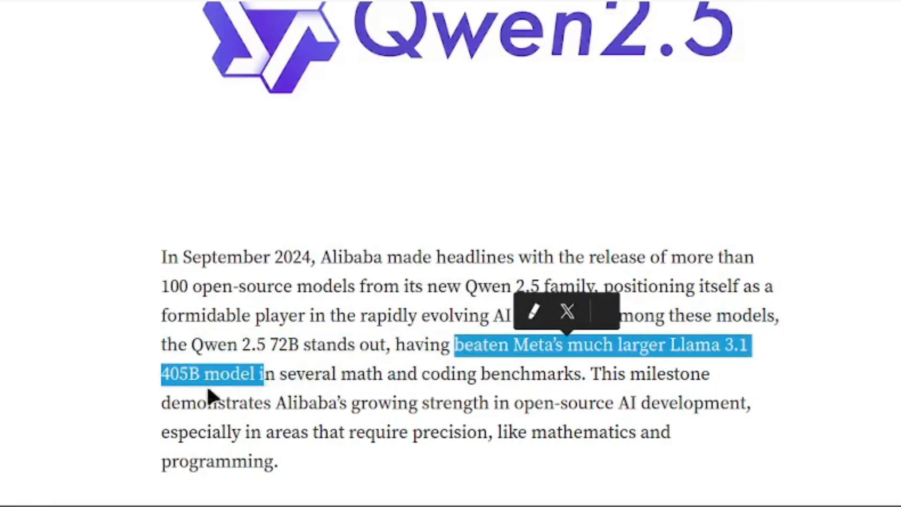
{"action": "scroll", "scroll_direction": "down", "scroll_amount": 3}
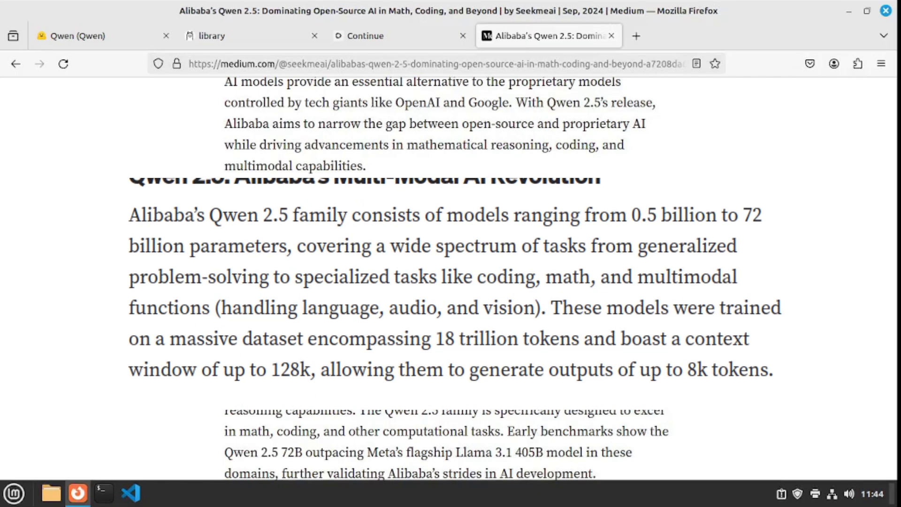
Highlight the article's claim about Qwen 2.5 surpassing Llama 3.1-405B.
{"action": "scroll", "scroll_direction": "down", "scroll_amount": 3}
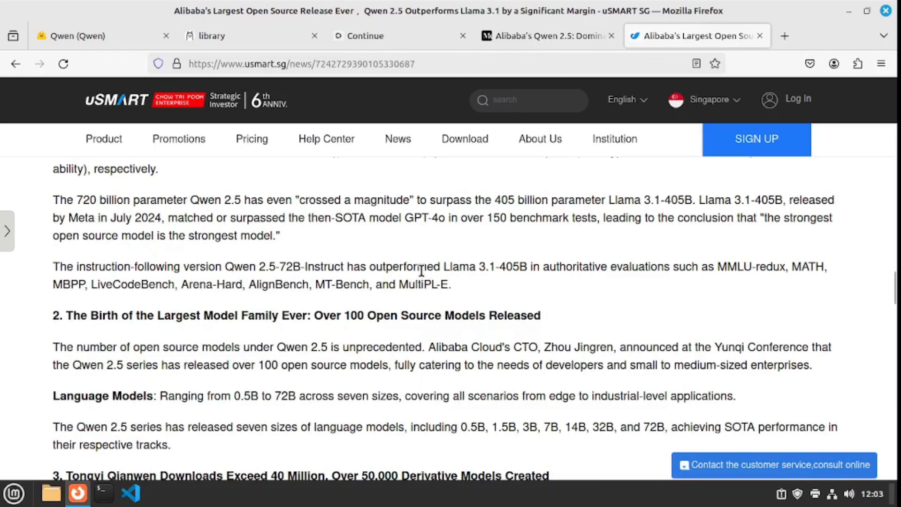
{"action": "mouse_move", "coordinate": [421, 275]}
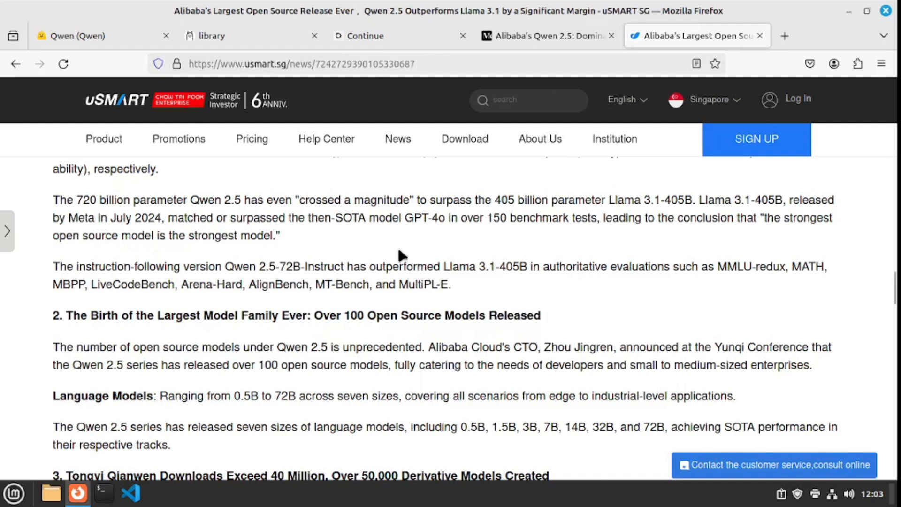
{"action": "left_click_drag", "start_coordinate": [52, 199], "coordinate": [441, 199]}
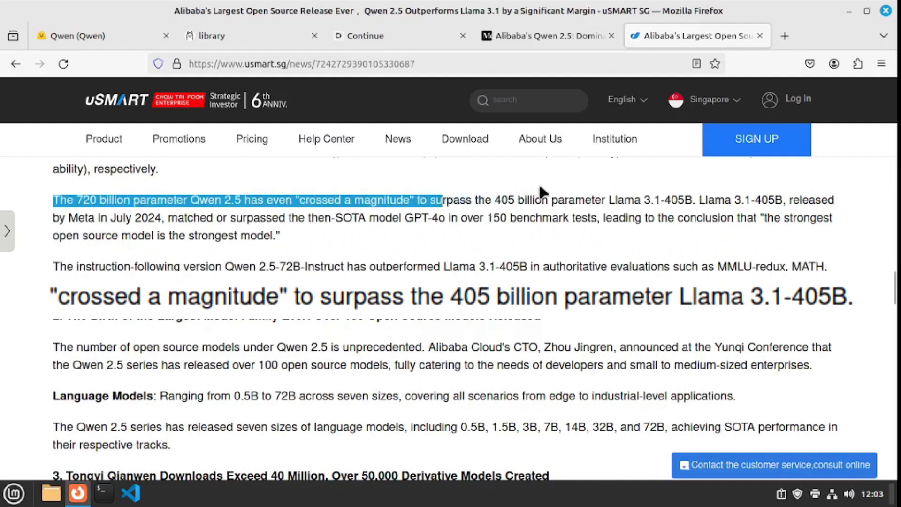
{"action": "left_click_drag", "start_coordinate": [439, 200], "coordinate": [661, 200]}
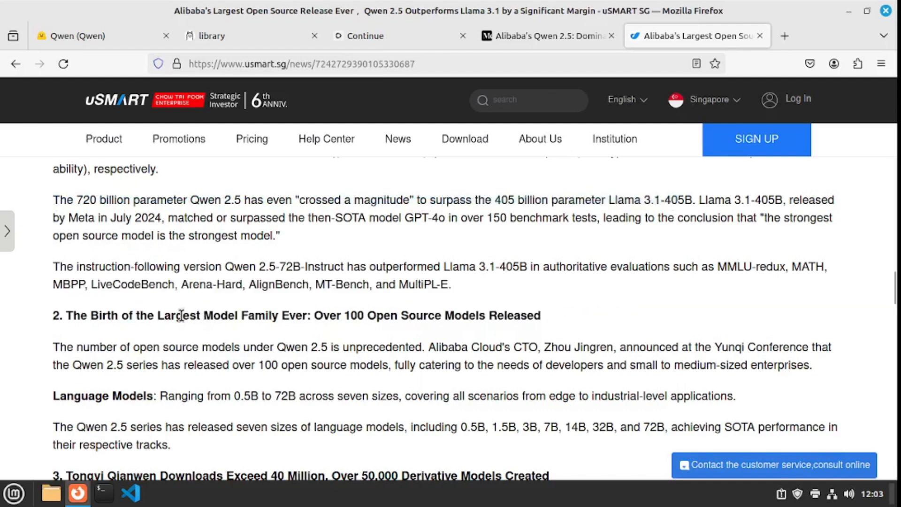
Highlight the over-100-models heading, then return to the Qwen Hugging Face page.
{"action": "left_click_drag", "start_coordinate": [183, 315], "coordinate": [324, 316]}
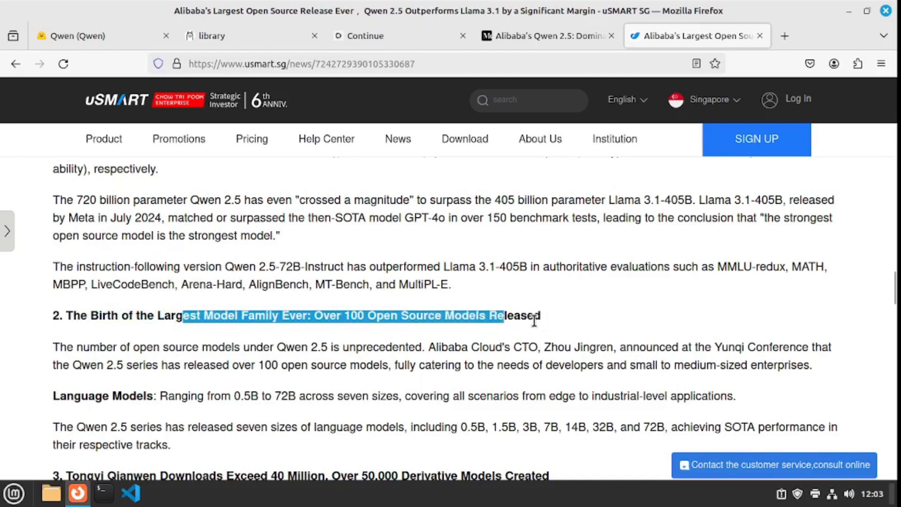
{"action": "left_click", "coordinate": [546, 325]}
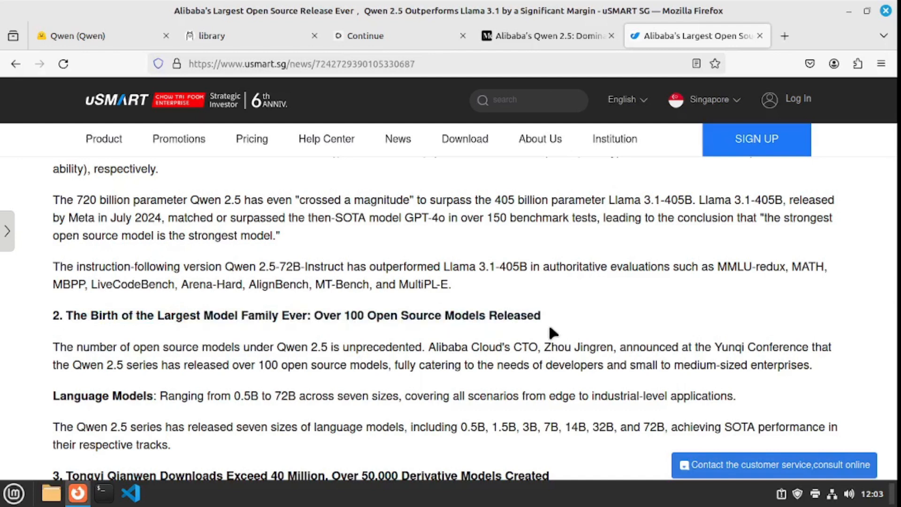
{"action": "left_click", "coordinate": [75, 36]}
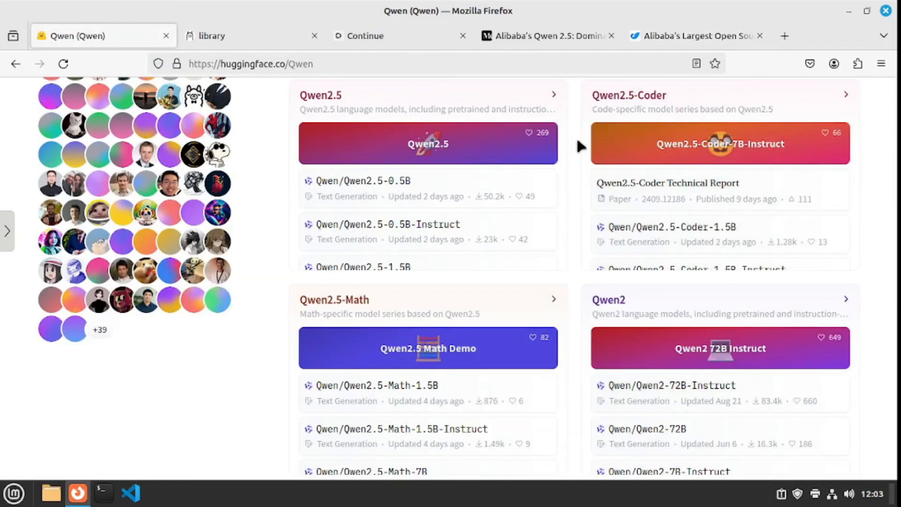
Bring up the Ollama Linux download page with its curl install command.
{"action": "left_click", "coordinate": [129, 493]}
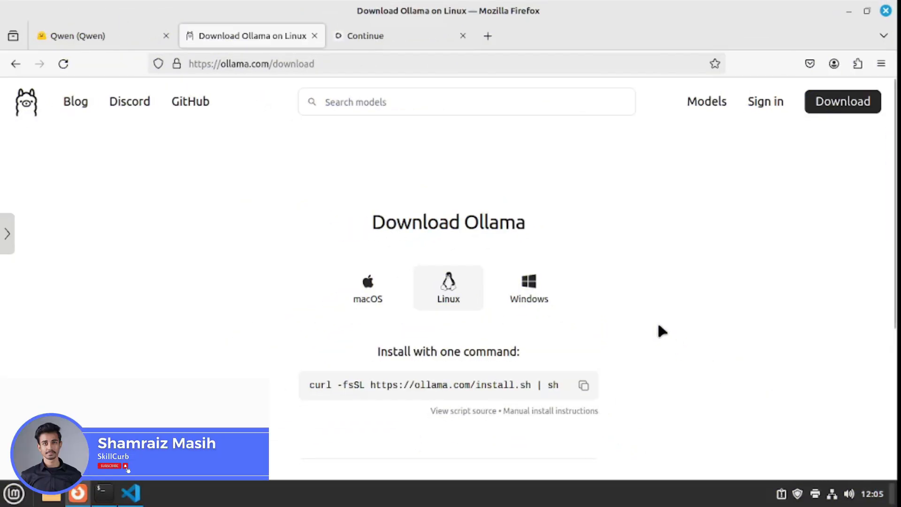
{"action": "mouse_move", "coordinate": [212, 112]}
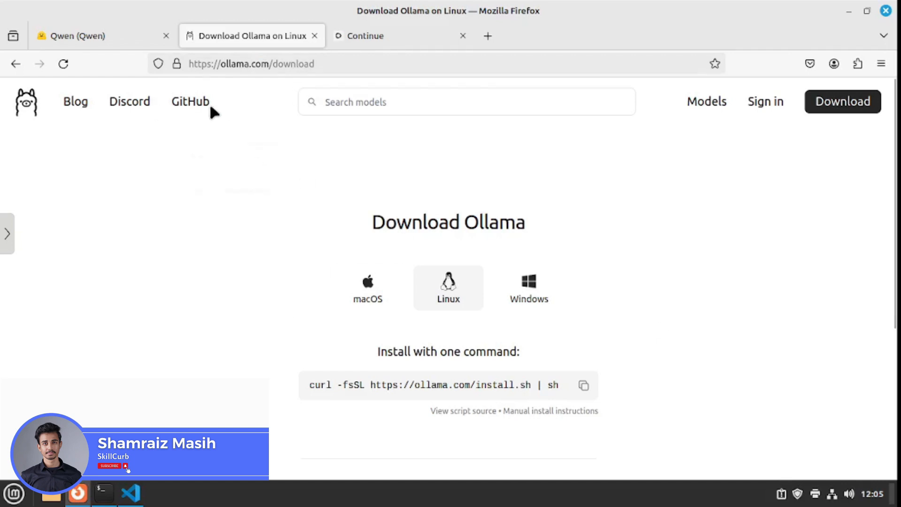
{"action": "left_click", "coordinate": [251, 63]}
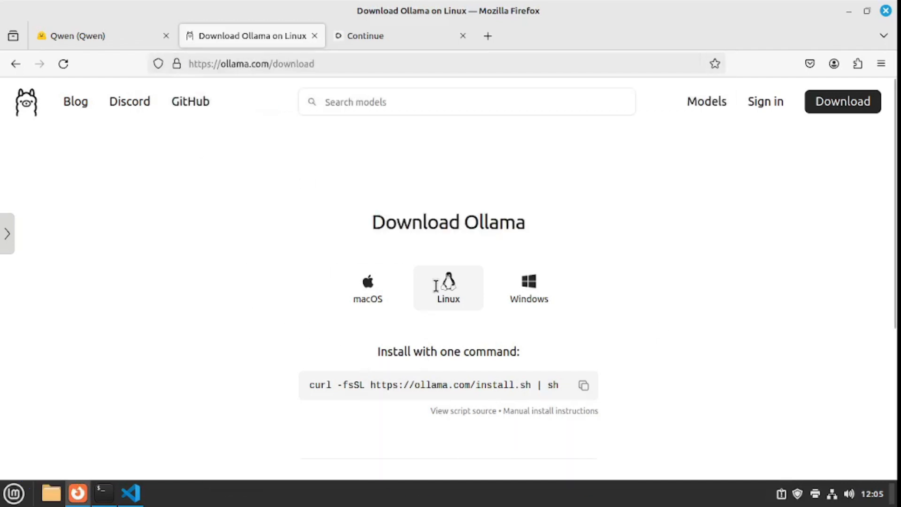
{"action": "mouse_move", "coordinate": [480, 308]}
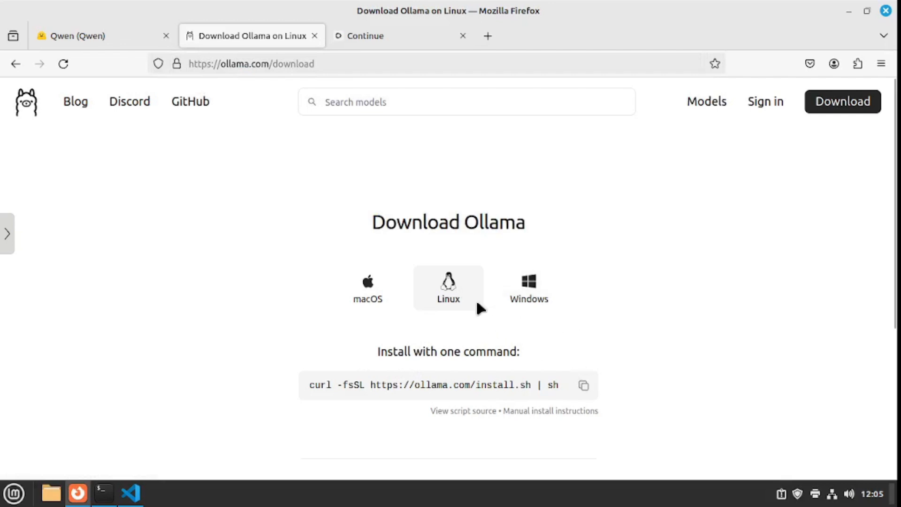
{"action": "mouse_move", "coordinate": [634, 400]}
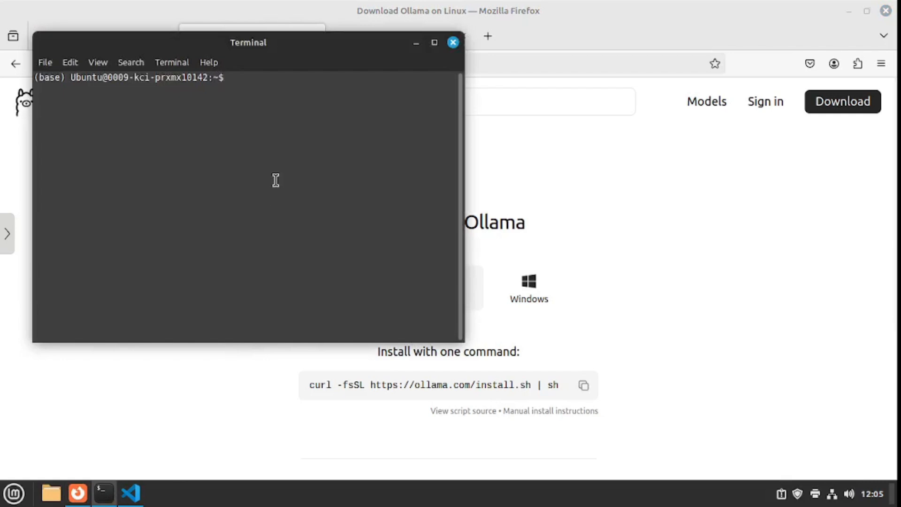
{"action": "type", "text": "curl -fsSL https://ollama.com/install.sh | sh"}
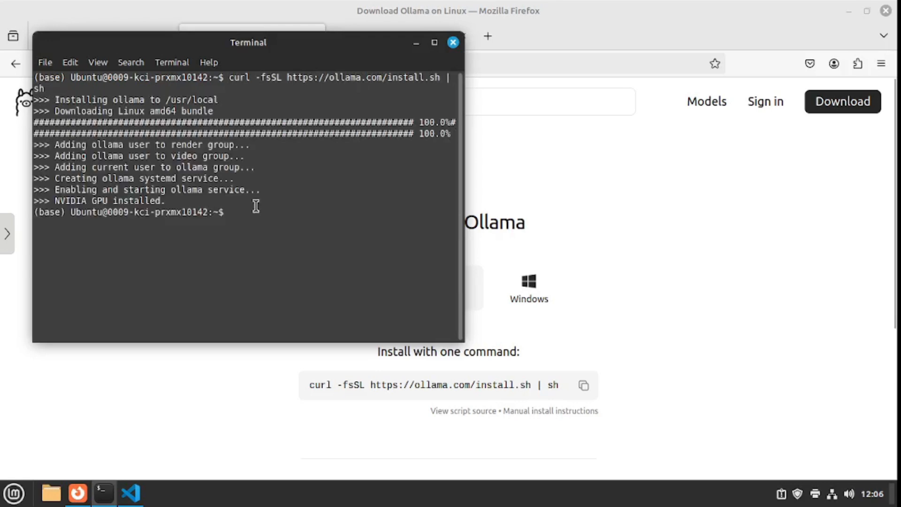
{"action": "mouse_move", "coordinate": [259, 217]}
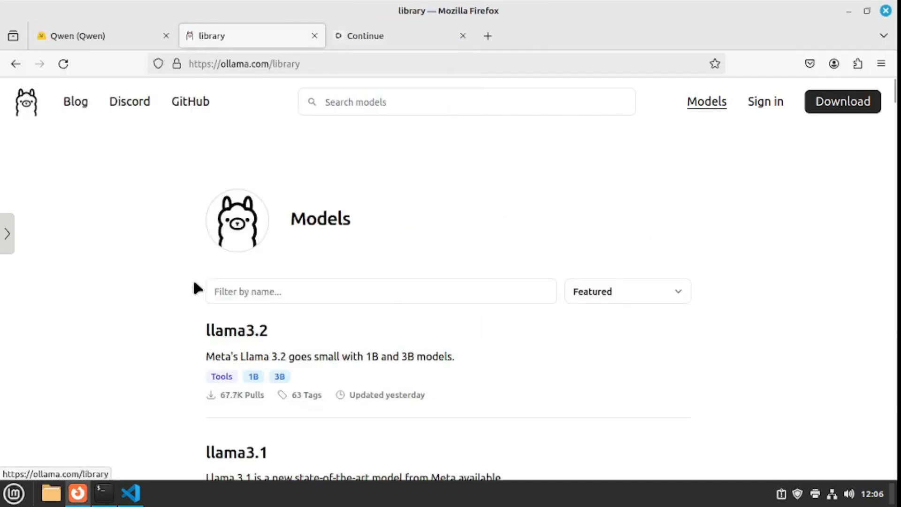
Filter the Ollama model library by 'qwen'.
{"action": "left_click", "coordinate": [380, 290]}
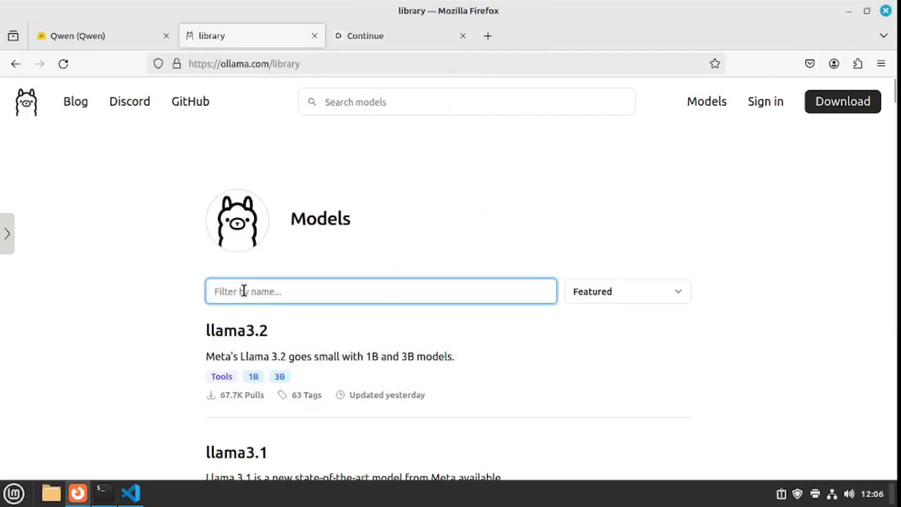
{"action": "type", "text": "qwen"}
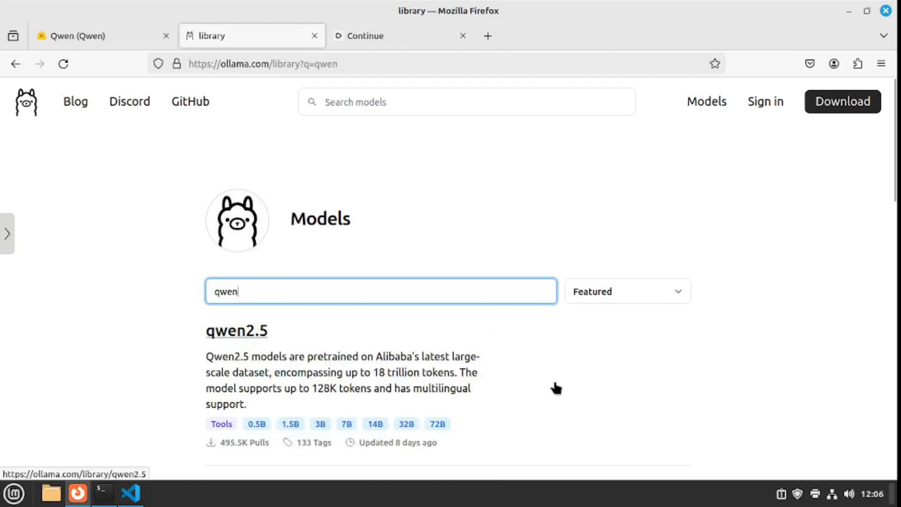
{"action": "scroll", "scroll_direction": "down", "scroll_amount": 3}
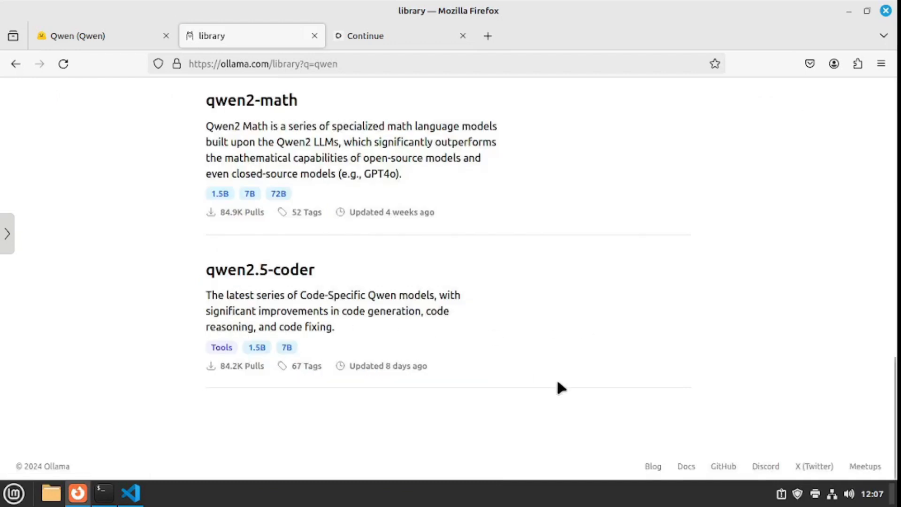
{"action": "mouse_move", "coordinate": [260, 269]}
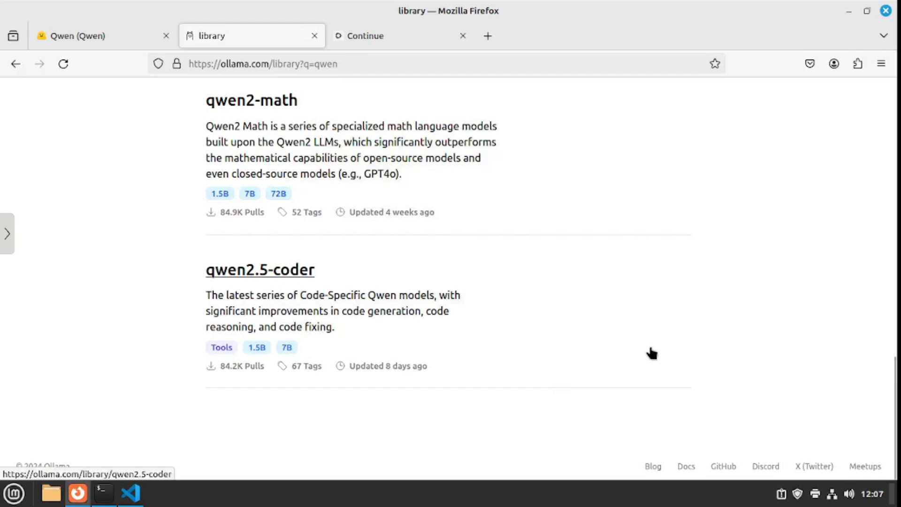
{"action": "mouse_move", "coordinate": [647, 325]}
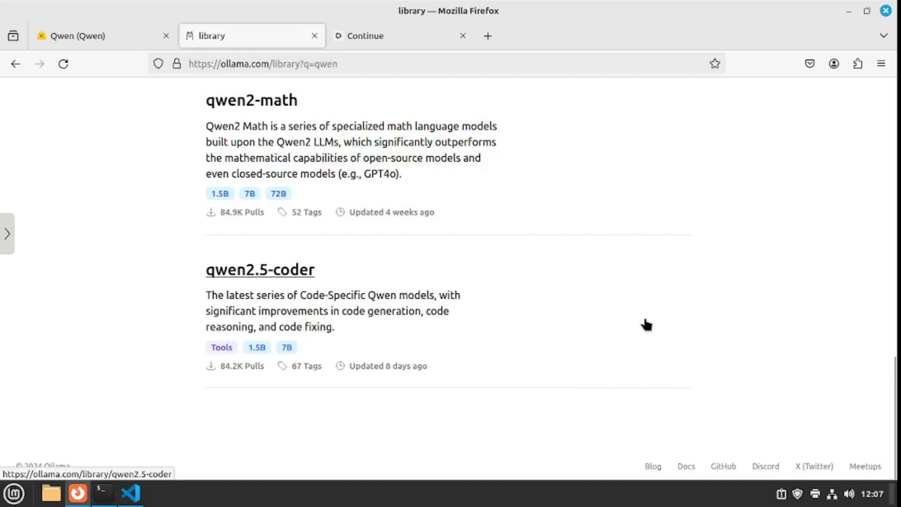
{"action": "mouse_move", "coordinate": [260, 275]}
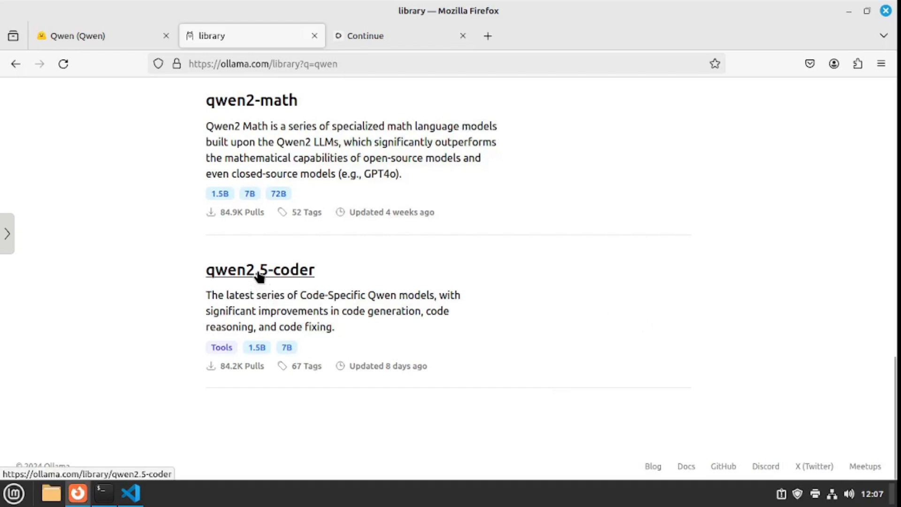
Select the 7b version on the qwen2.5-coder model page.
{"action": "left_click", "coordinate": [260, 269]}
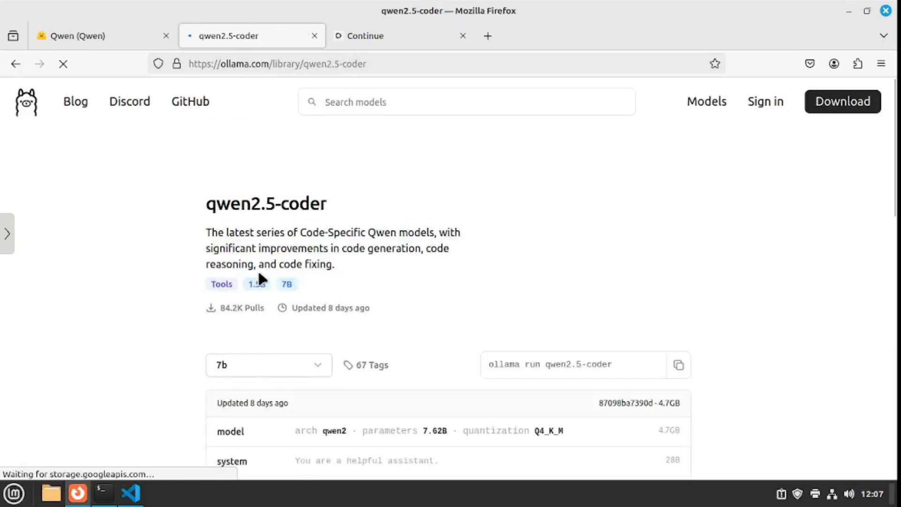
{"action": "left_click", "coordinate": [267, 365]}
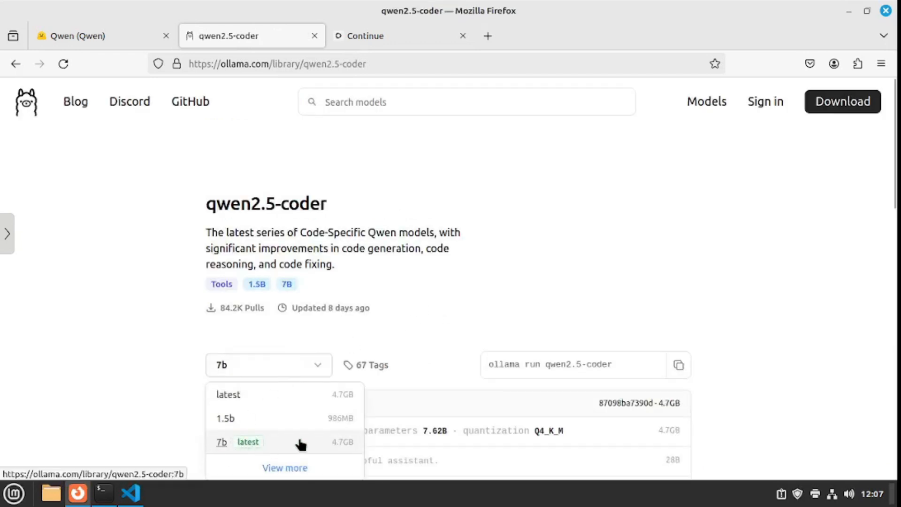
{"action": "left_click", "coordinate": [247, 442]}
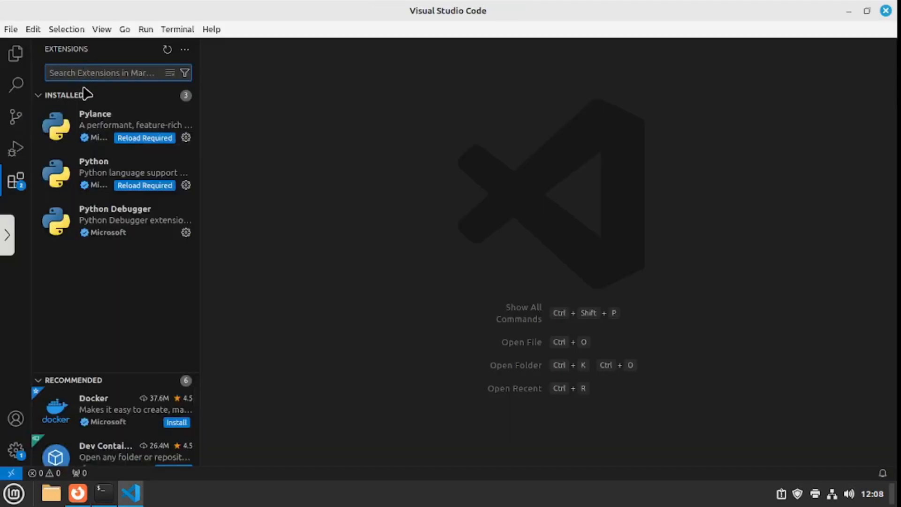
Install the Continue extension from the Extensions view and show its Local setup options.
{"action": "type", "text": "continue"}
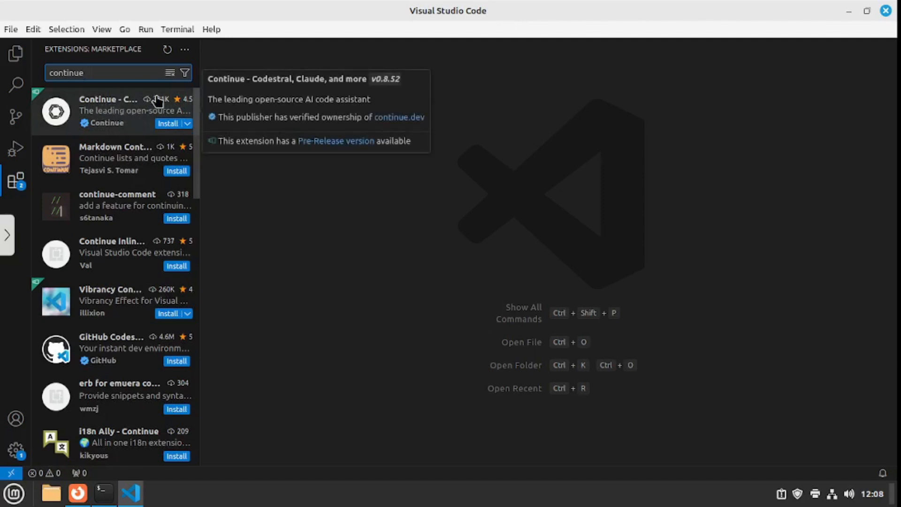
{"action": "left_click", "coordinate": [109, 111]}
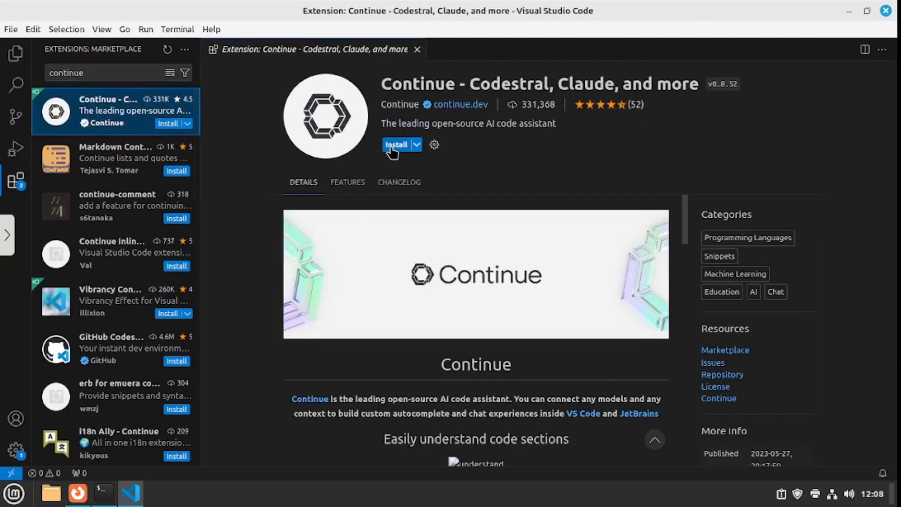
{"action": "left_click", "coordinate": [396, 144]}
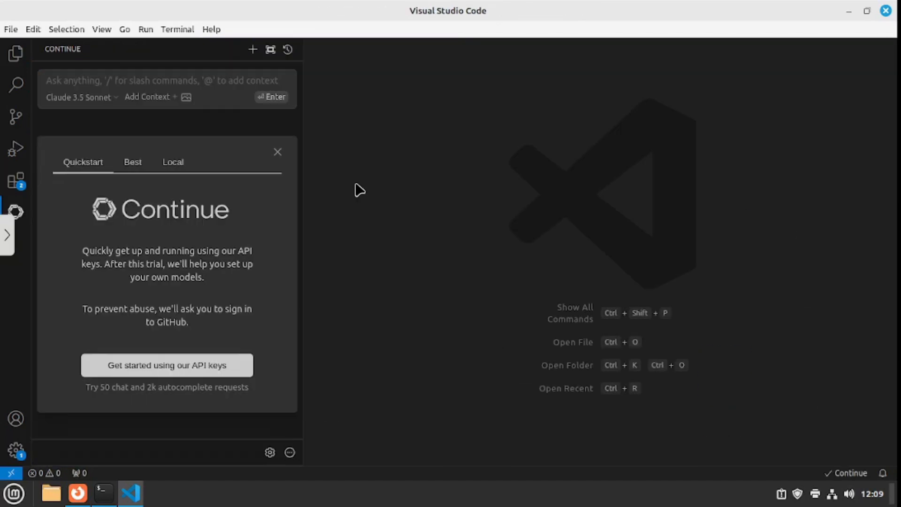
{"action": "mouse_move", "coordinate": [350, 236]}
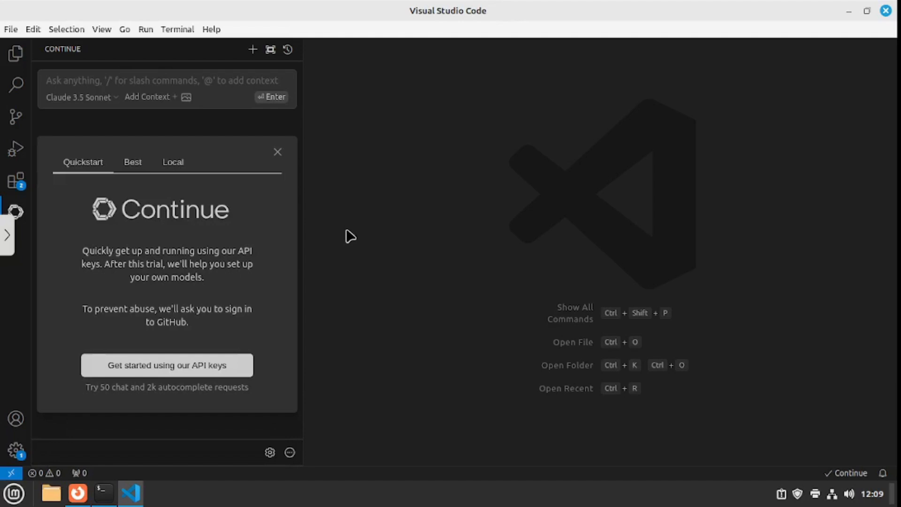
{"action": "mouse_move", "coordinate": [181, 167]}
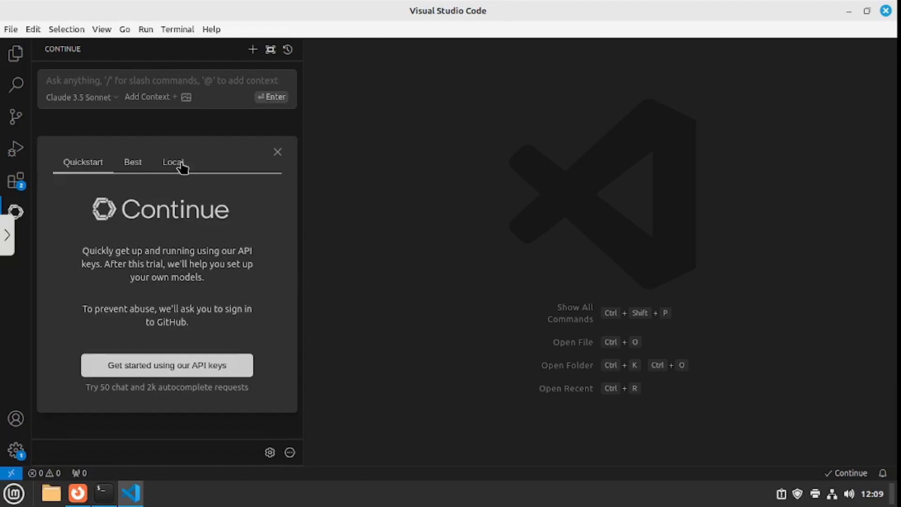
{"action": "left_click", "coordinate": [173, 163]}
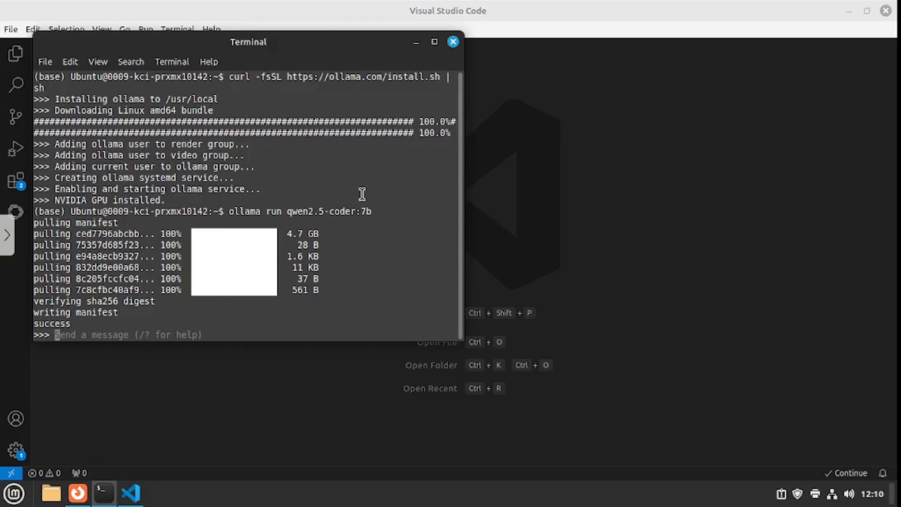
Send 'hello' to the running qwen2.5-coder:7b session.
{"action": "type", "text": "hello"}
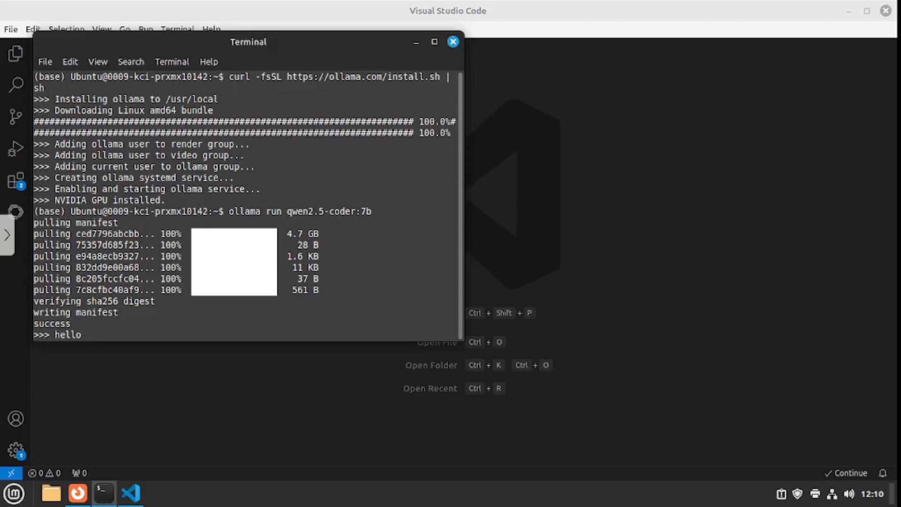
{"action": "mouse_move", "coordinate": [363, 194]}
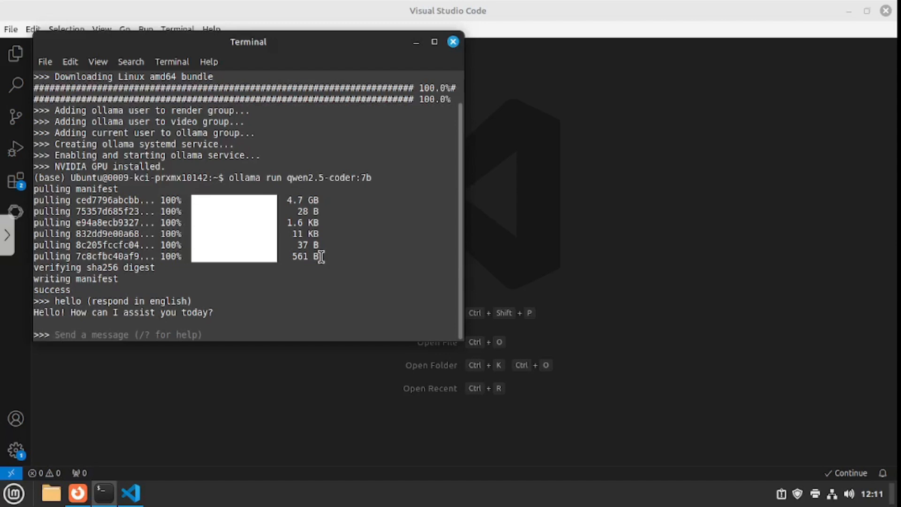
Start adding a new chat model in the Continue panel with Ollama as provider.
{"action": "left_click", "coordinate": [452, 42]}
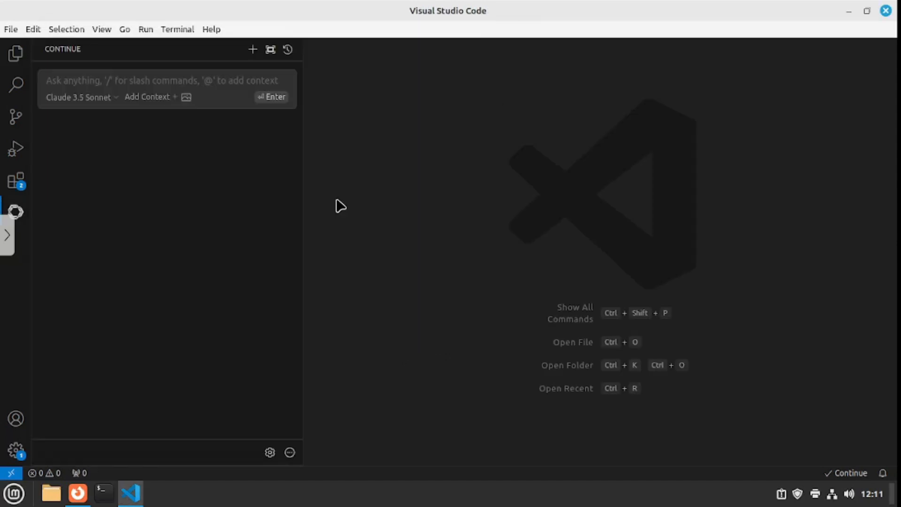
{"action": "mouse_move", "coordinate": [26, 221]}
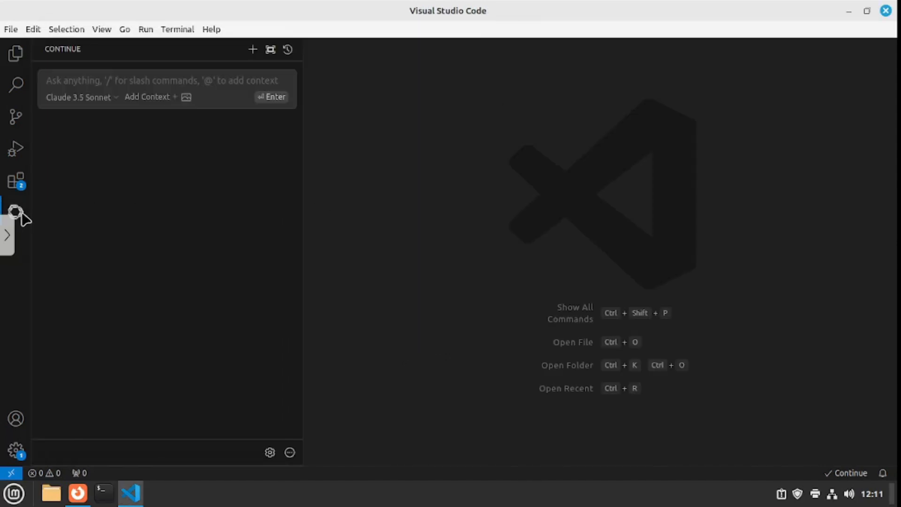
{"action": "mouse_move", "coordinate": [132, 309]}
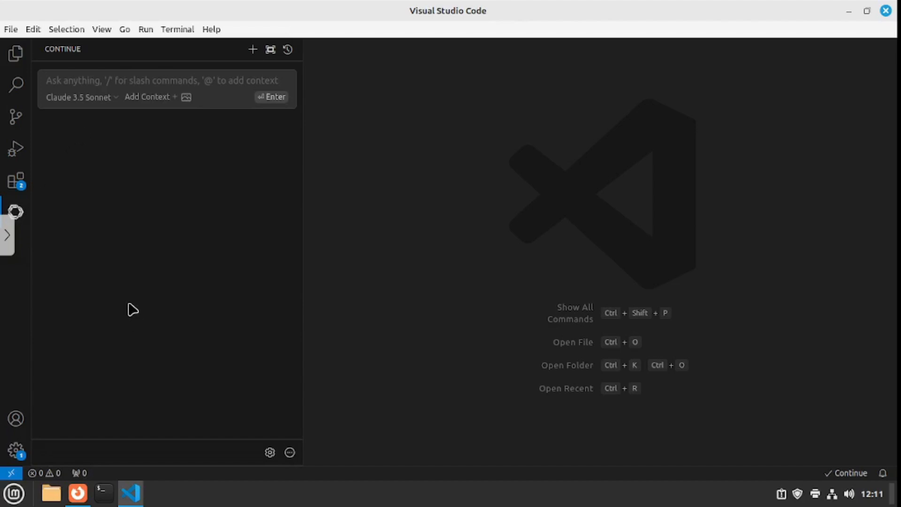
{"action": "left_click", "coordinate": [78, 97]}
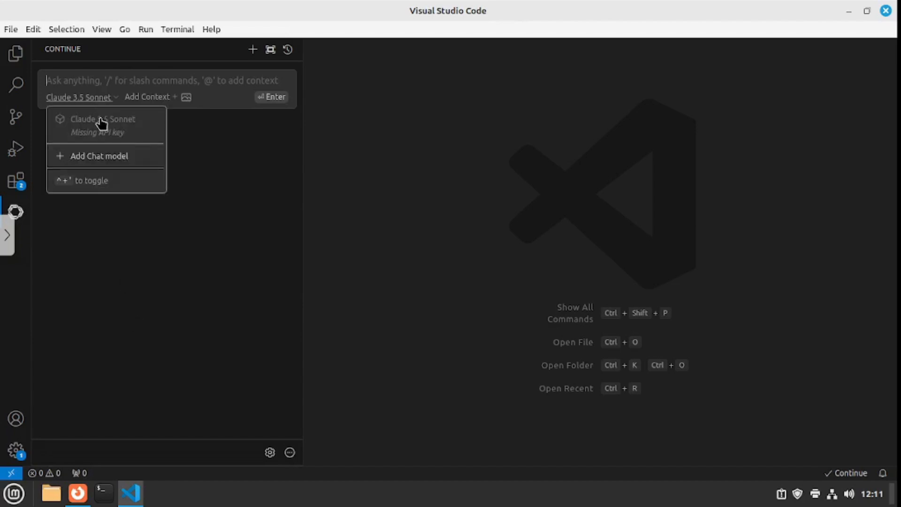
{"action": "left_click", "coordinate": [99, 156]}
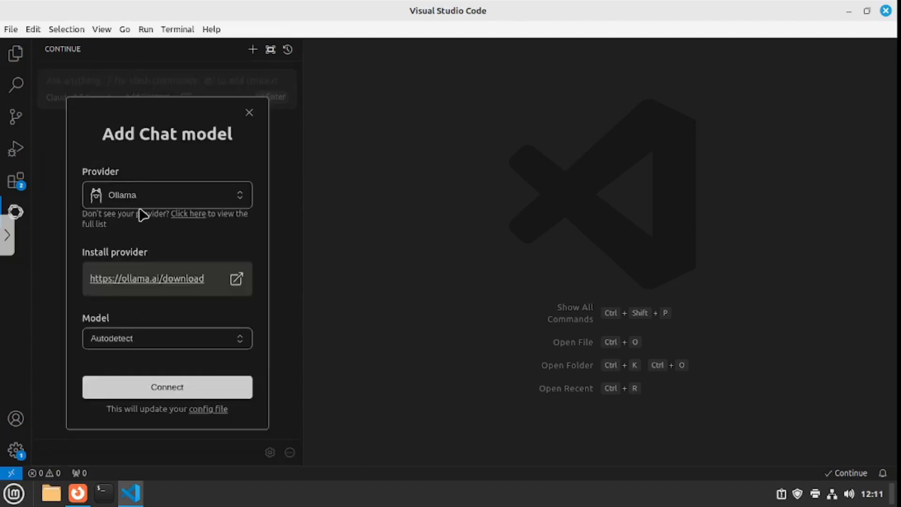
{"action": "mouse_move", "coordinate": [189, 176]}
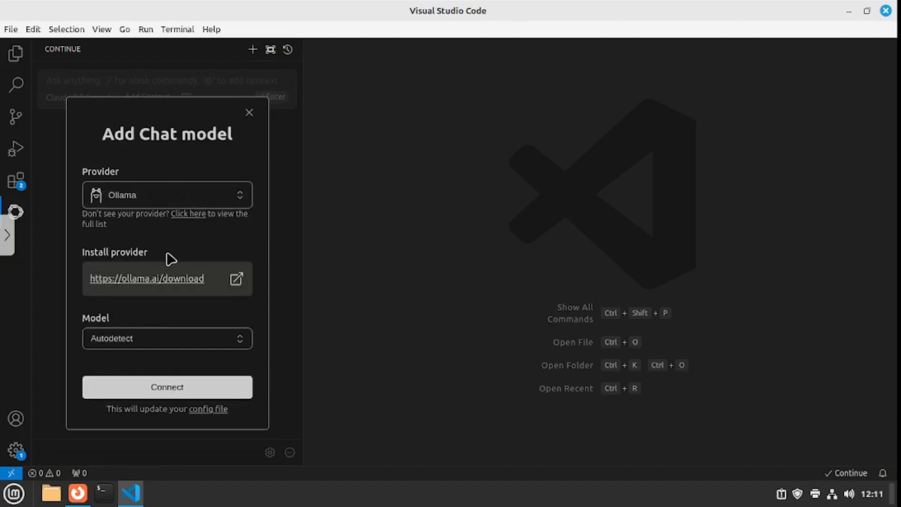
{"action": "mouse_move", "coordinate": [118, 341]}
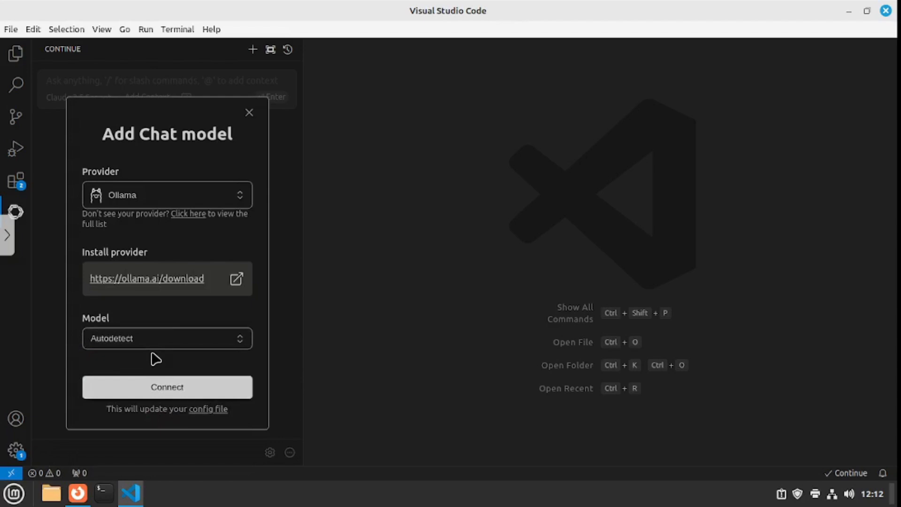
{"action": "mouse_move", "coordinate": [149, 365]}
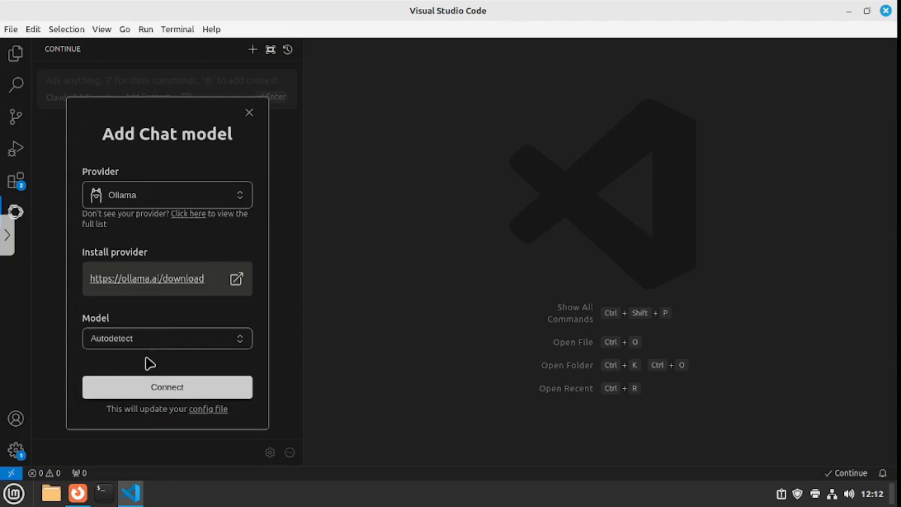
{"action": "mouse_move", "coordinate": [146, 373]}
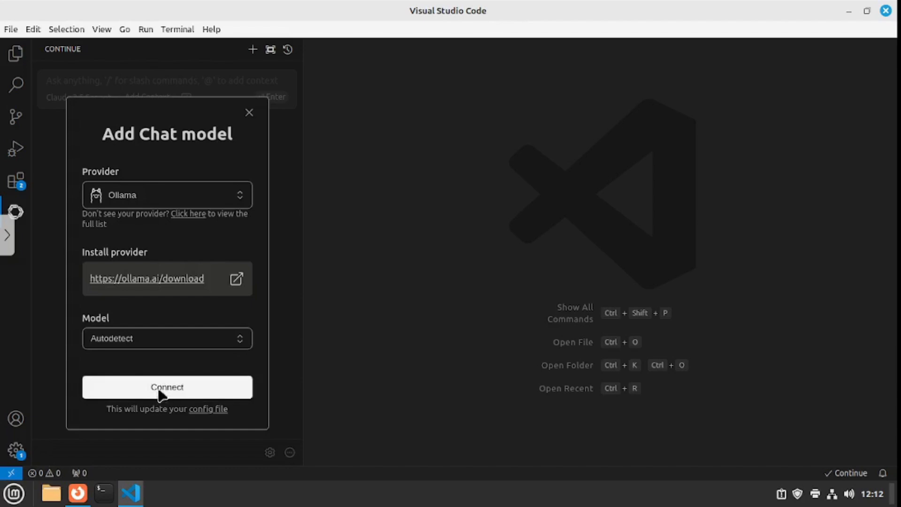
Connect the autodetected qwen2.5-coder:7b model and ask it for a hello world program.
{"action": "left_click", "coordinate": [167, 386]}
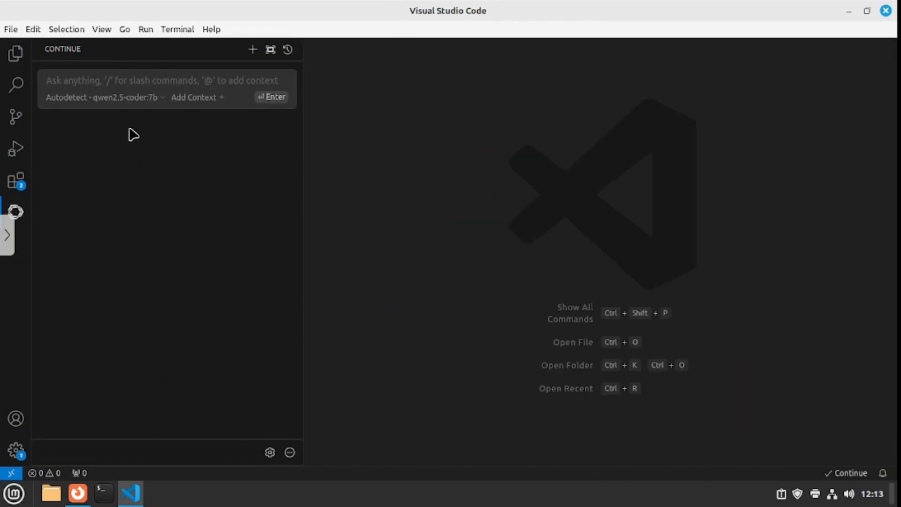
{"action": "left_click", "coordinate": [103, 97]}
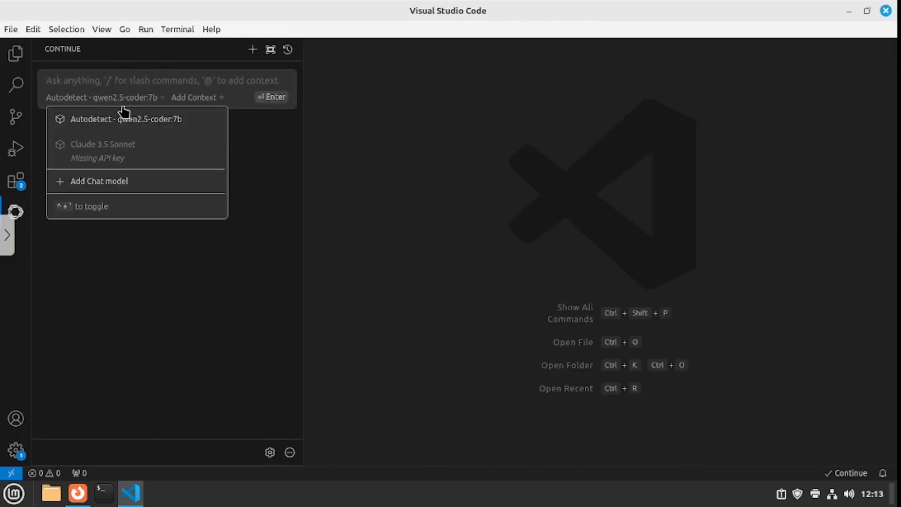
{"action": "mouse_move", "coordinate": [144, 135]}
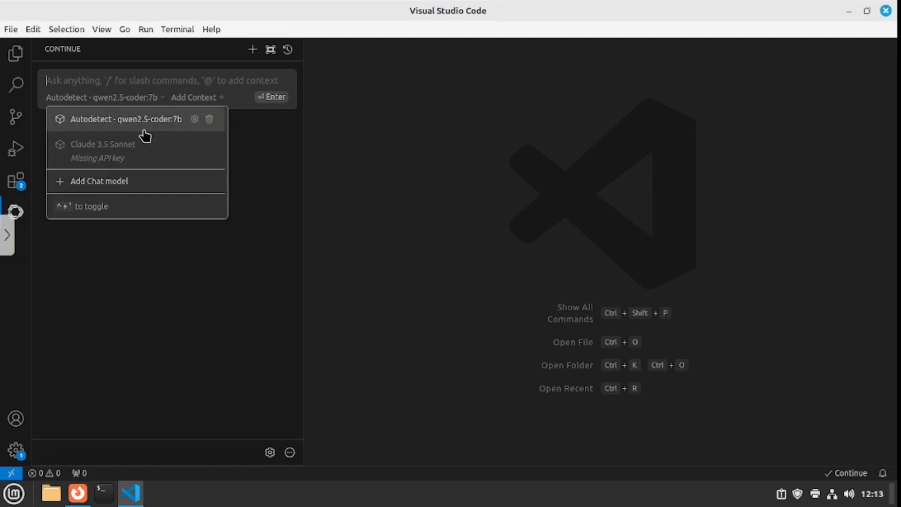
{"action": "mouse_move", "coordinate": [160, 135]}
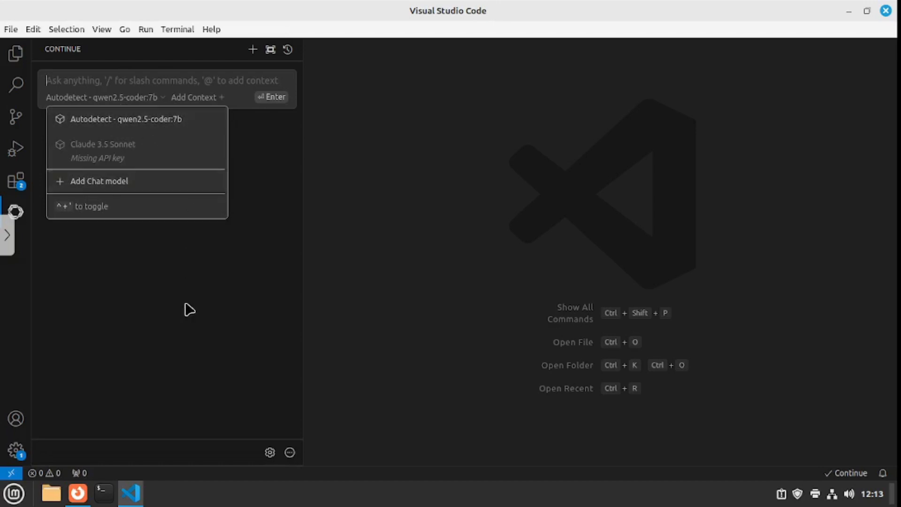
{"action": "left_click", "coordinate": [103, 80]}
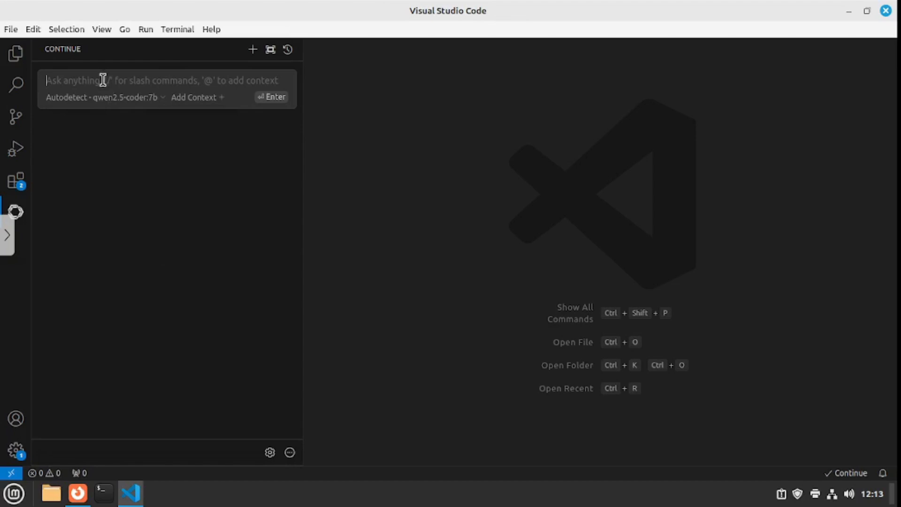
{"action": "mouse_move", "coordinate": [110, 105]}
{"action": "type", "text": "write a hello world program"}
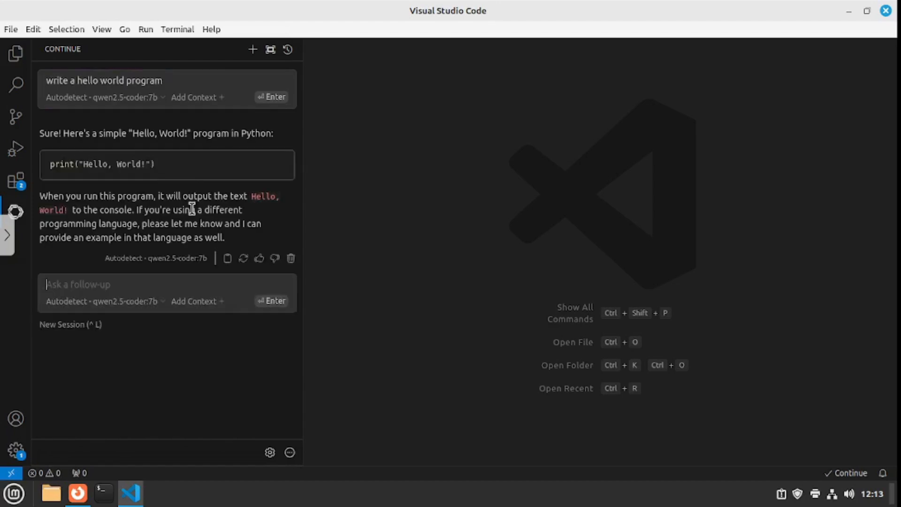
{"action": "triple_click", "coordinate": [101, 164]}
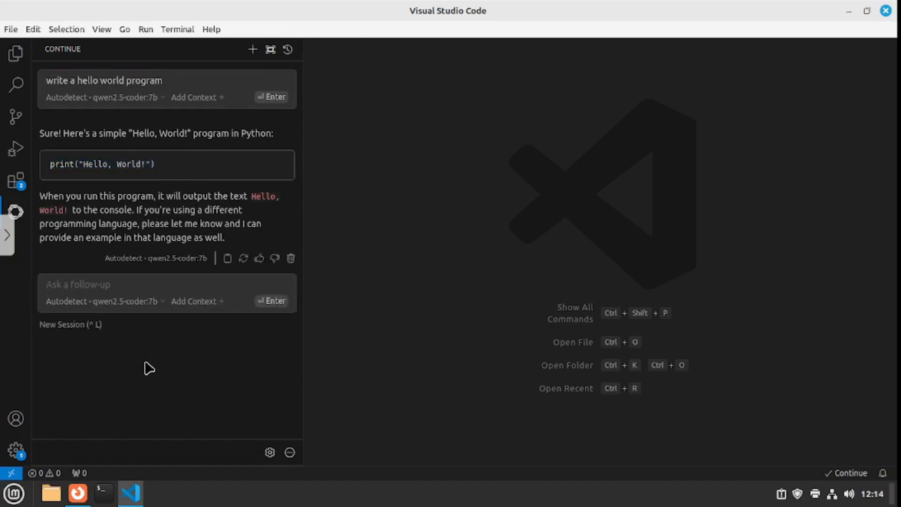
Create a new file test.py in the qwen-2.5 folder.
{"action": "left_click", "coordinate": [16, 52]}
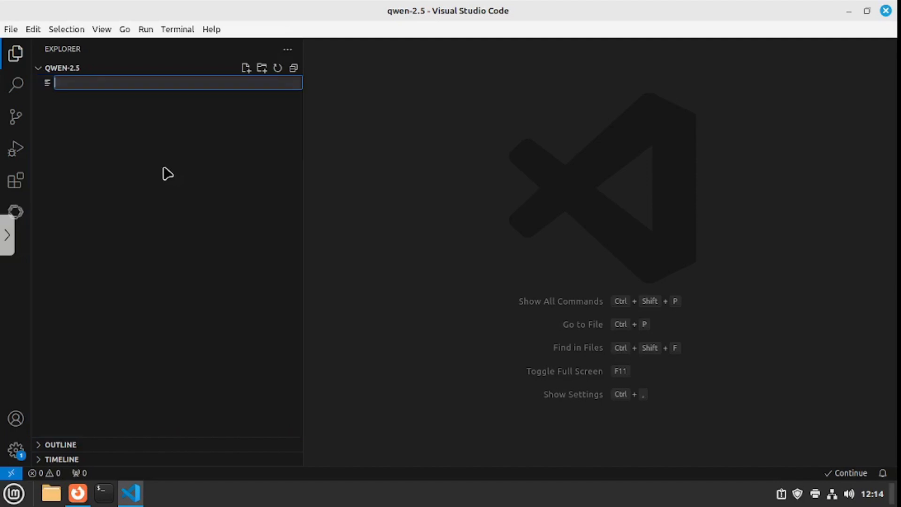
{"action": "type", "text": "test"}
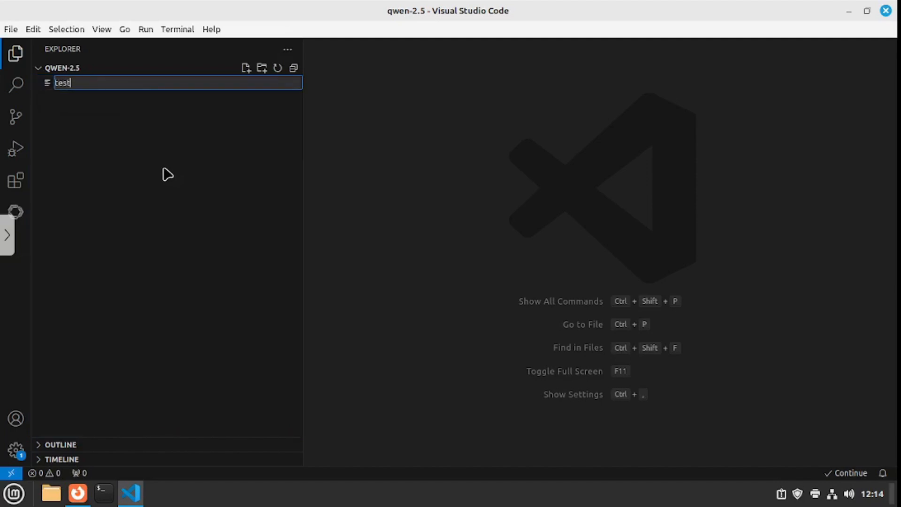
{"action": "key", "text": "Enter"}
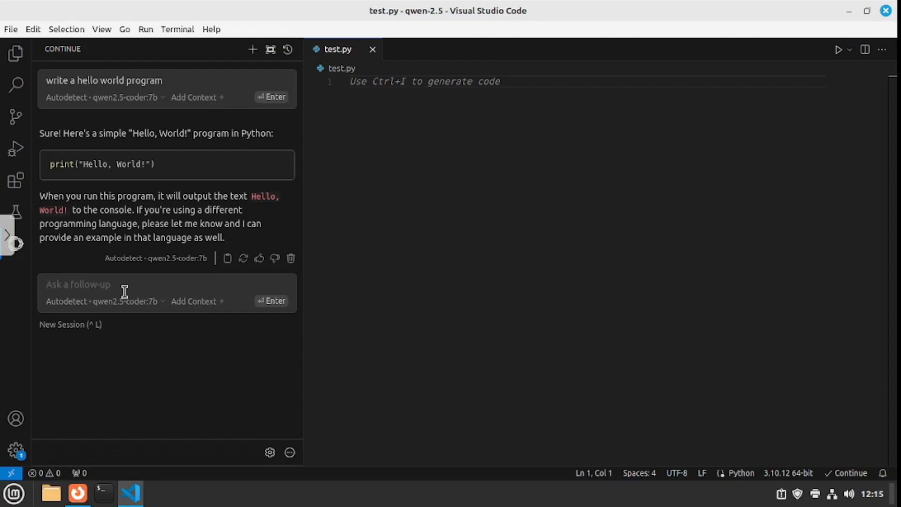
Ask Continue for a terminal-based Game of Life and insert the generated code into test.py.
{"action": "left_click", "coordinate": [78, 284]}
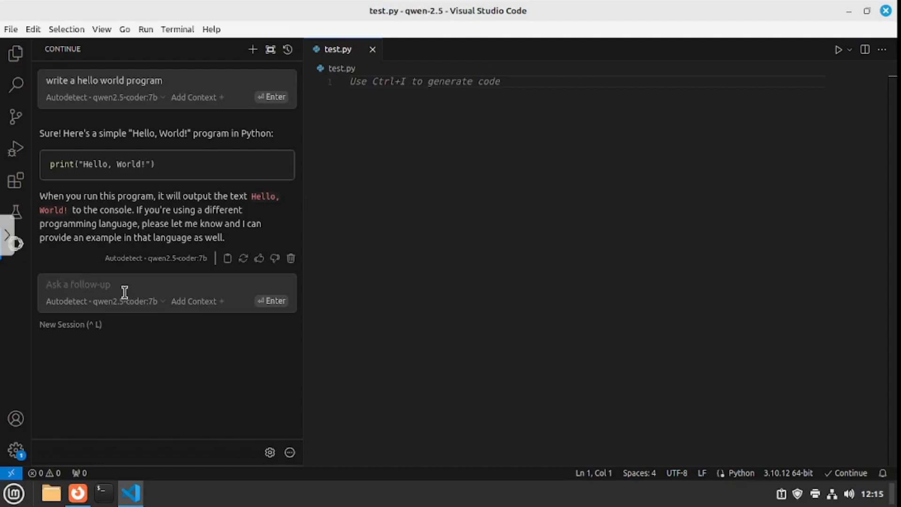
{"action": "type", "text": "write the code for a terminal based game of life"}
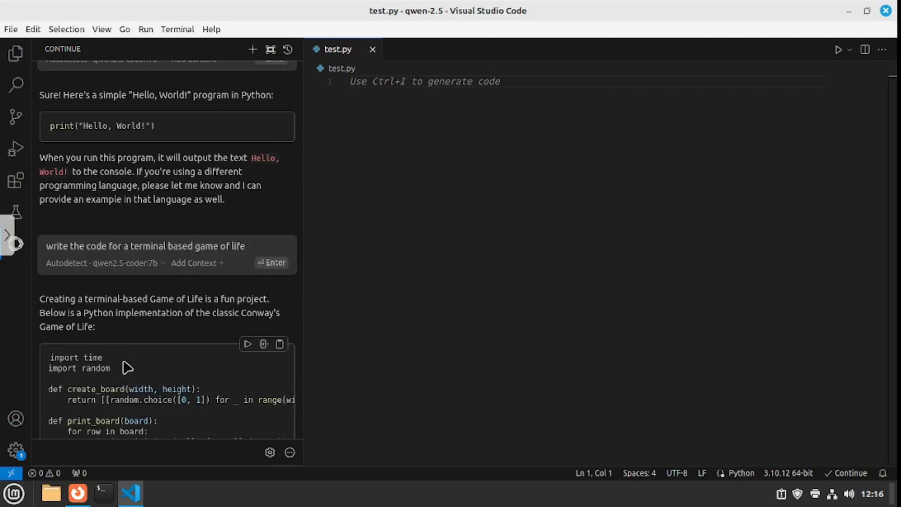
{"action": "mouse_move", "coordinate": [230, 319]}
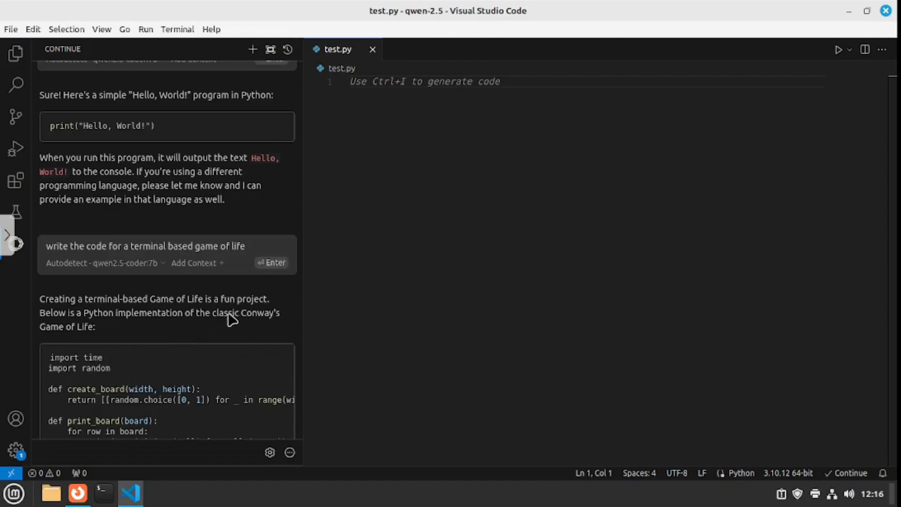
{"action": "left_click_drag", "start_coordinate": [213, 312], "coordinate": [83, 327]}
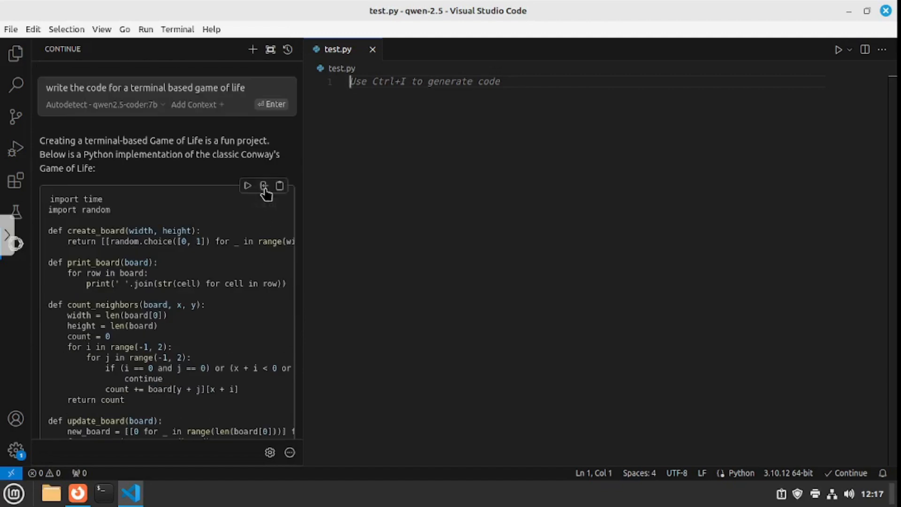
{"action": "left_click", "coordinate": [264, 184]}
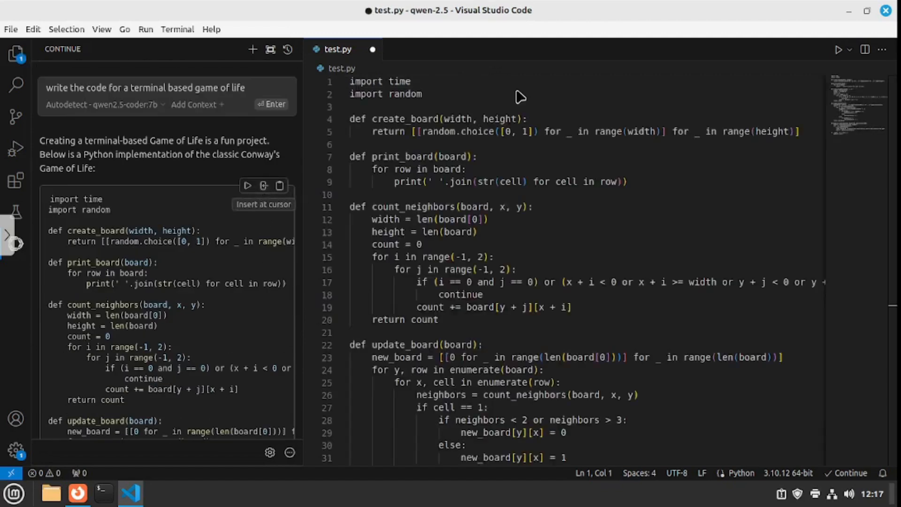
{"action": "double_click", "coordinate": [405, 94]}
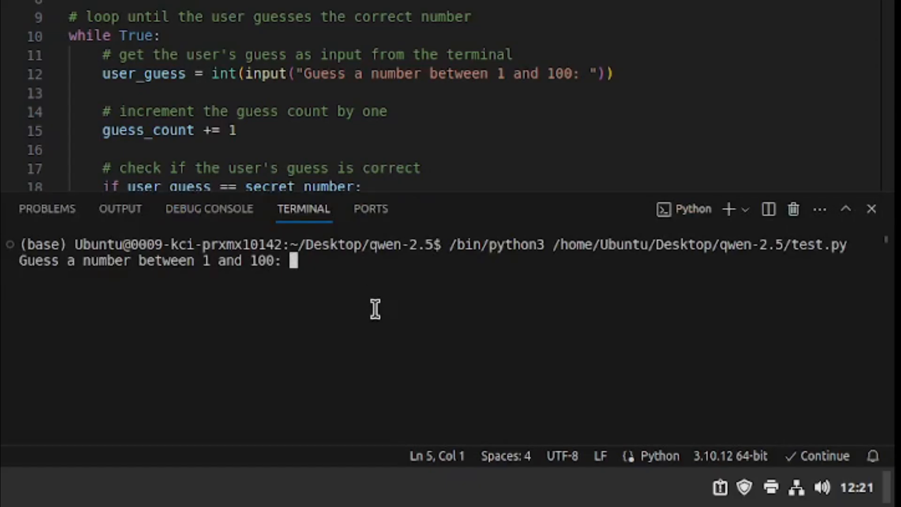
Play the guessing game with guesses 50, 70, 80, 75, 73 until it reports the number found in 5 guesses.
{"action": "type", "text": "50"}
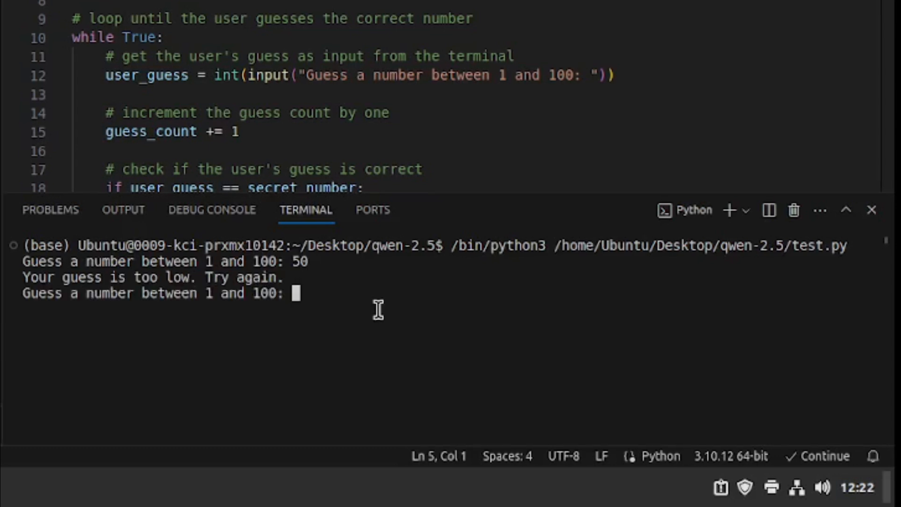
{"action": "mouse_move", "coordinate": [318, 319]}
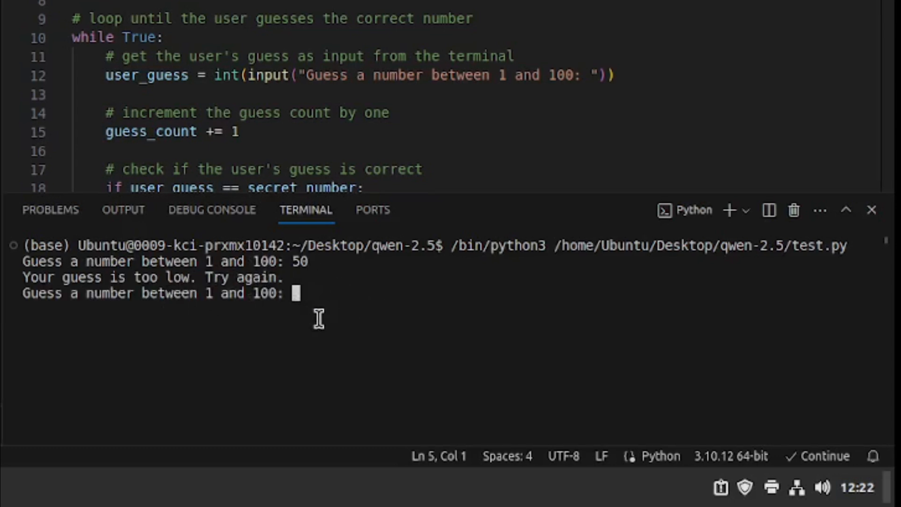
{"action": "mouse_move", "coordinate": [321, 328]}
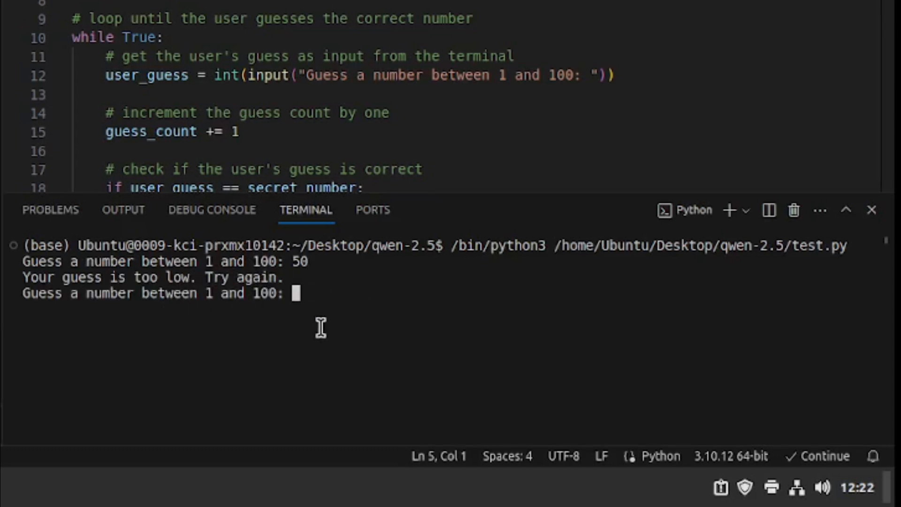
{"action": "type", "text": "70"}
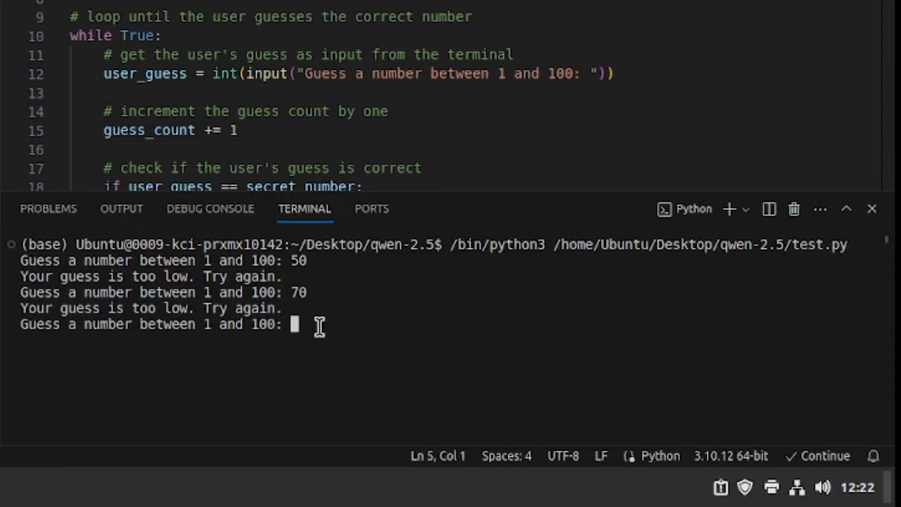
{"action": "type", "text": "80"}
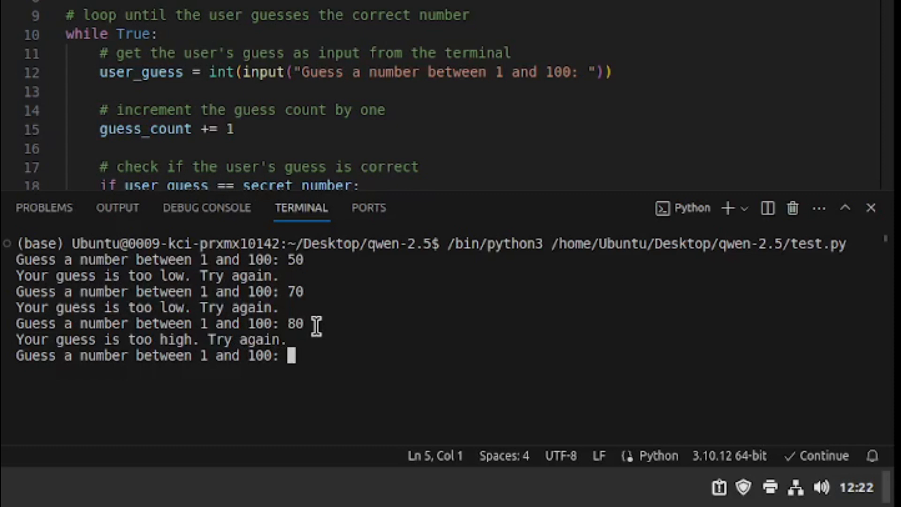
{"action": "type", "text": "75"}
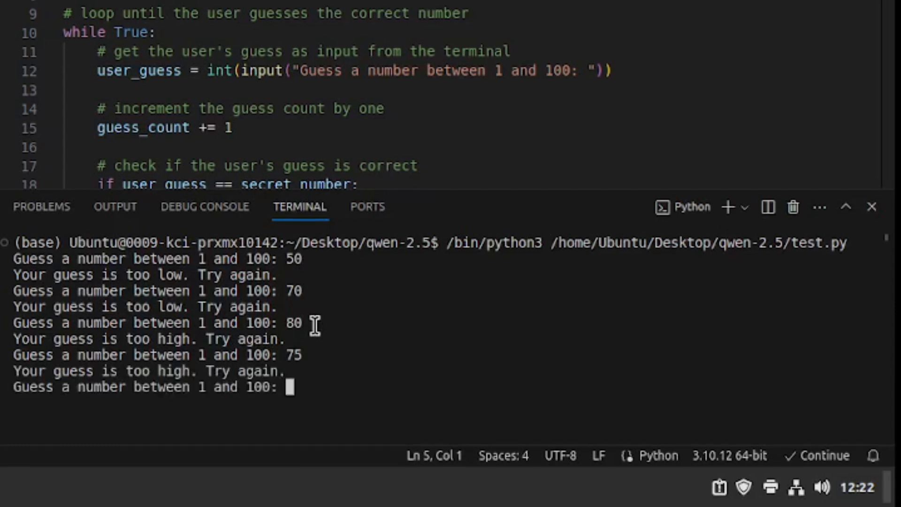
{"action": "type", "text": "73"}
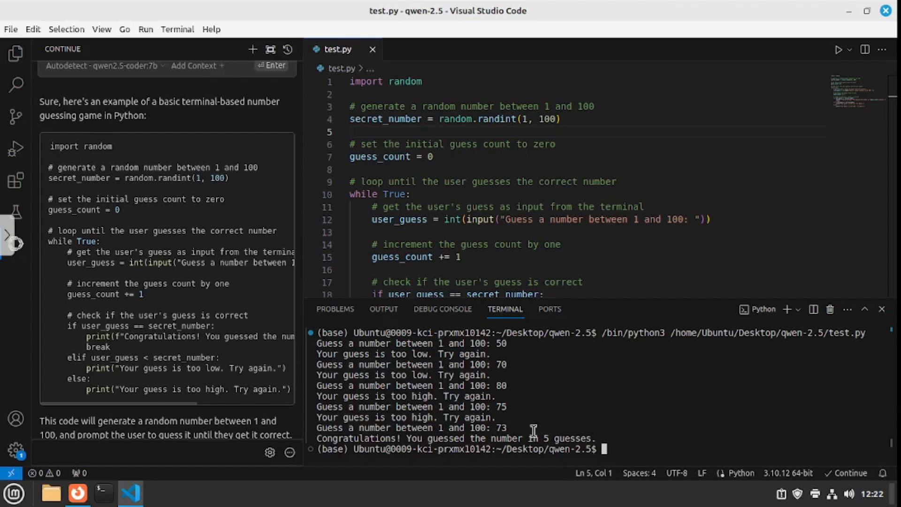
{"action": "mouse_move", "coordinate": [408, 432]}
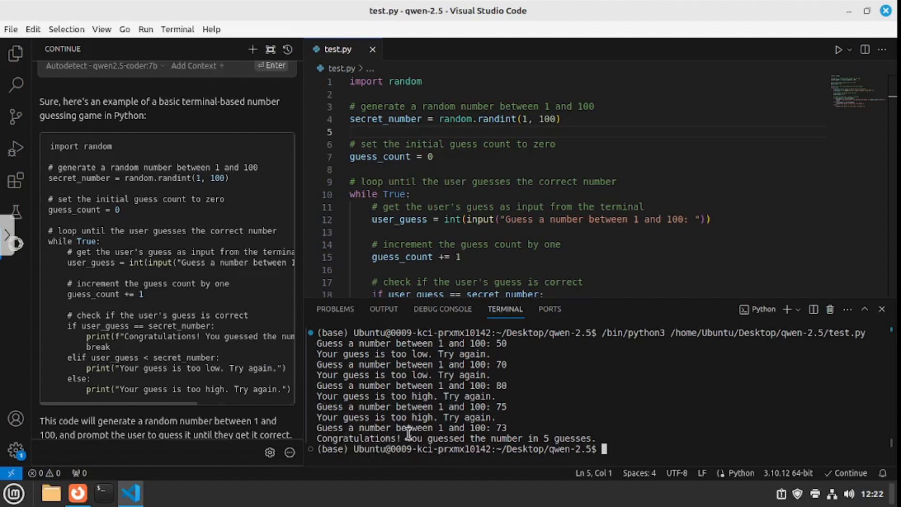